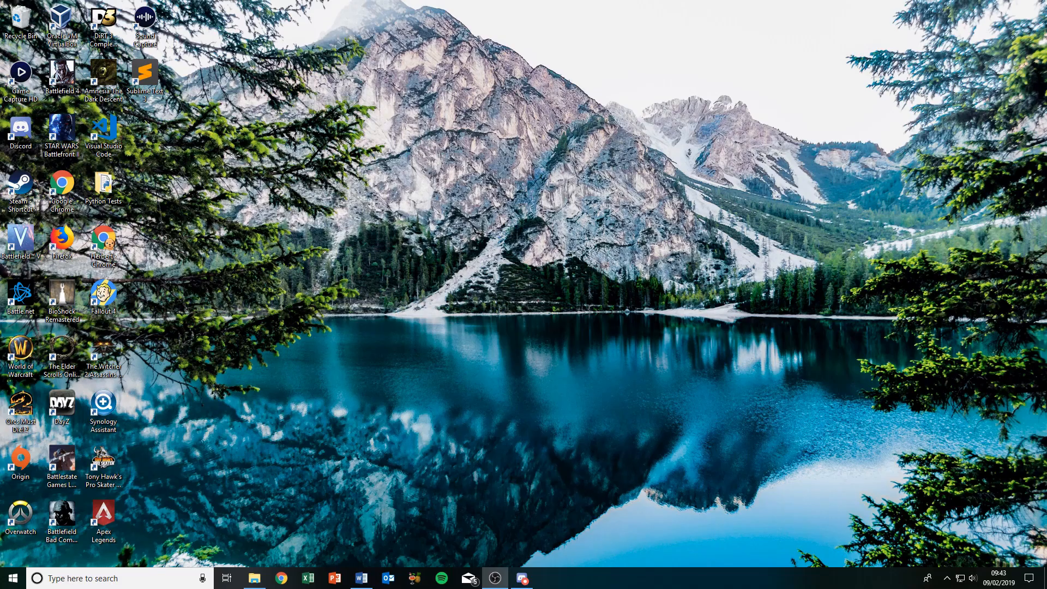
Turn the advertising ID toggle off in Settings > Privacy > General.
click(361, 578)
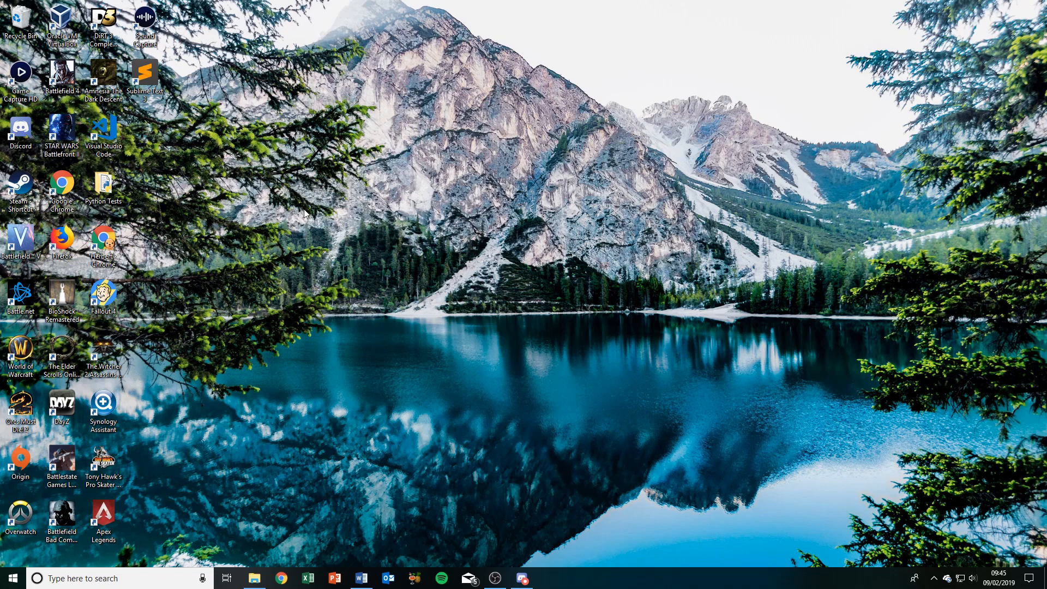
mouse_move(227, 185)
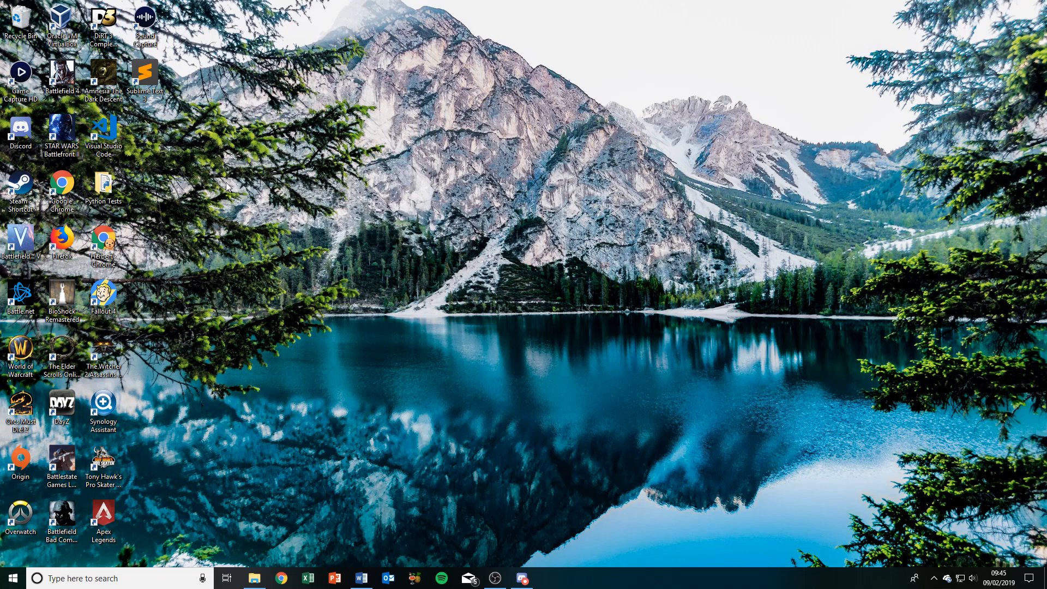
click(12, 578)
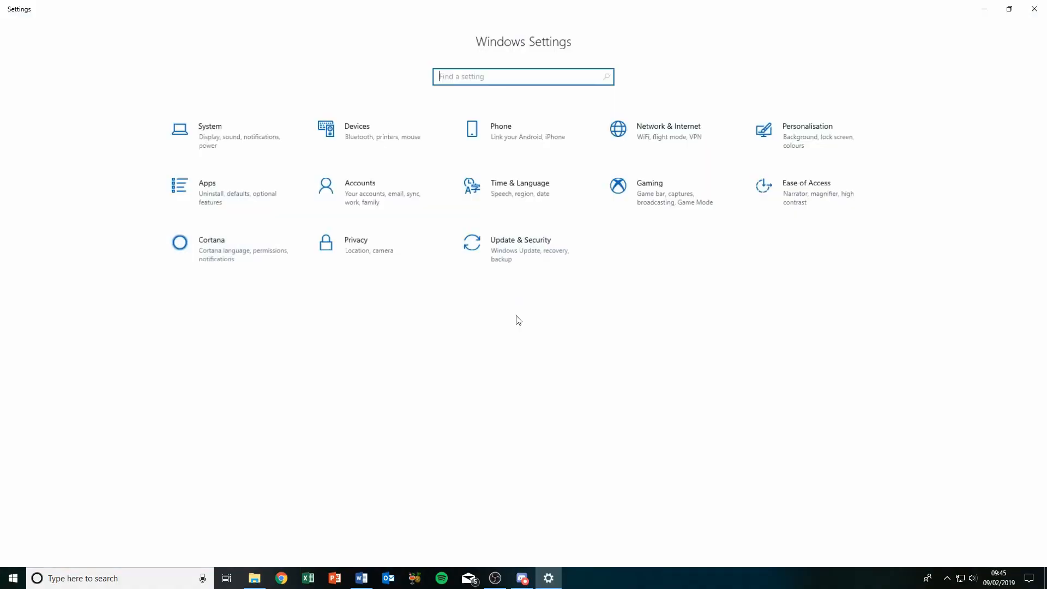
mouse_move(422, 144)
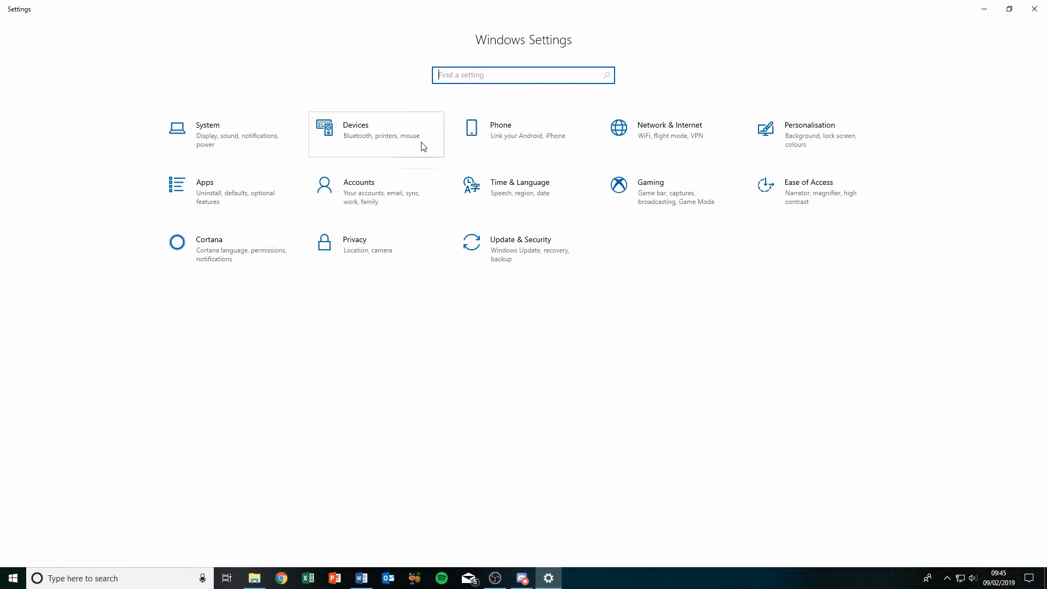
click(355, 239)
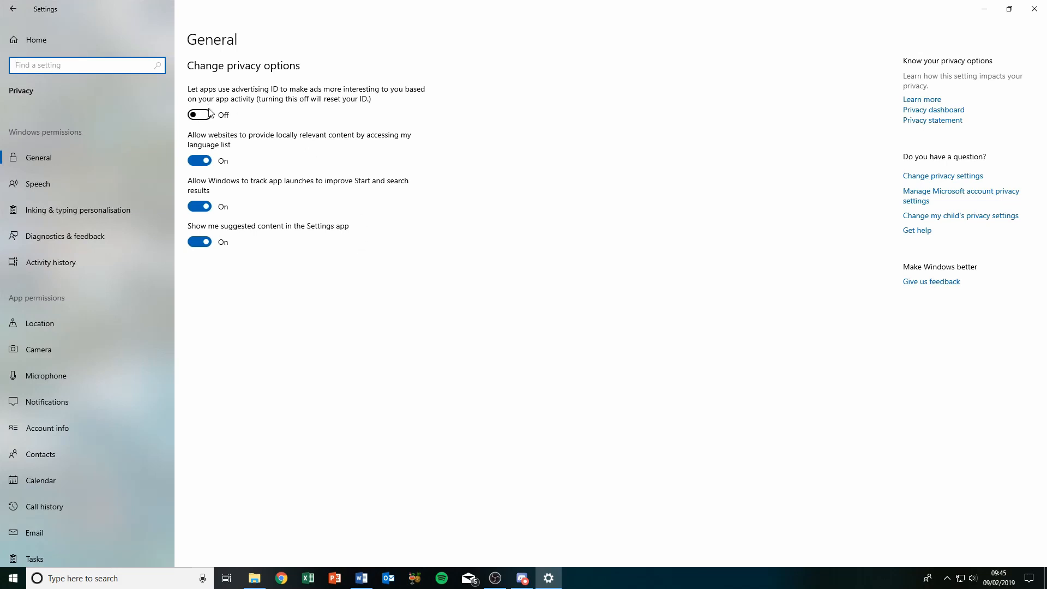
click(199, 114)
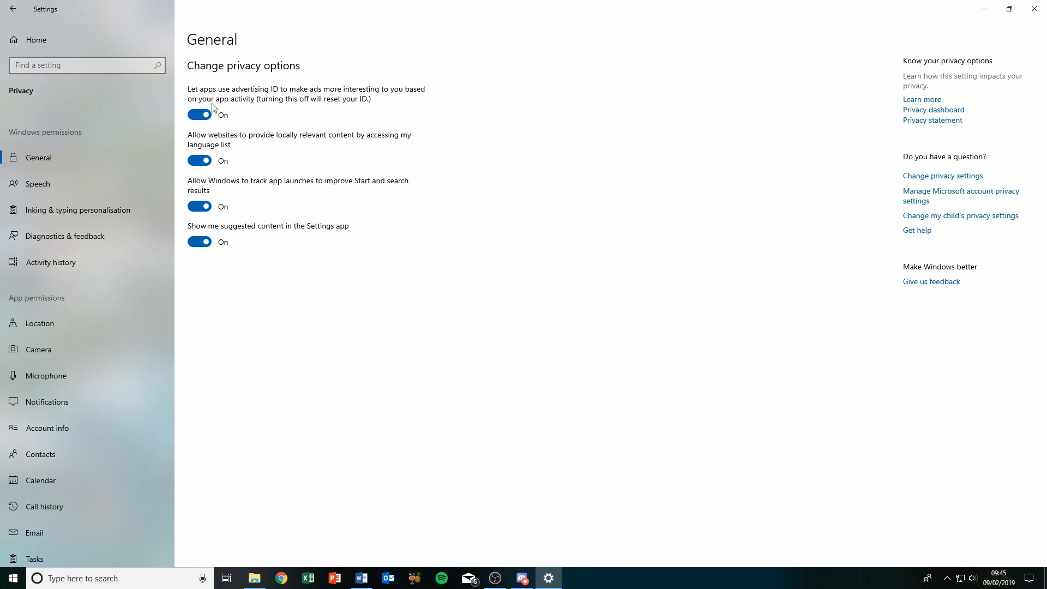
click(198, 114)
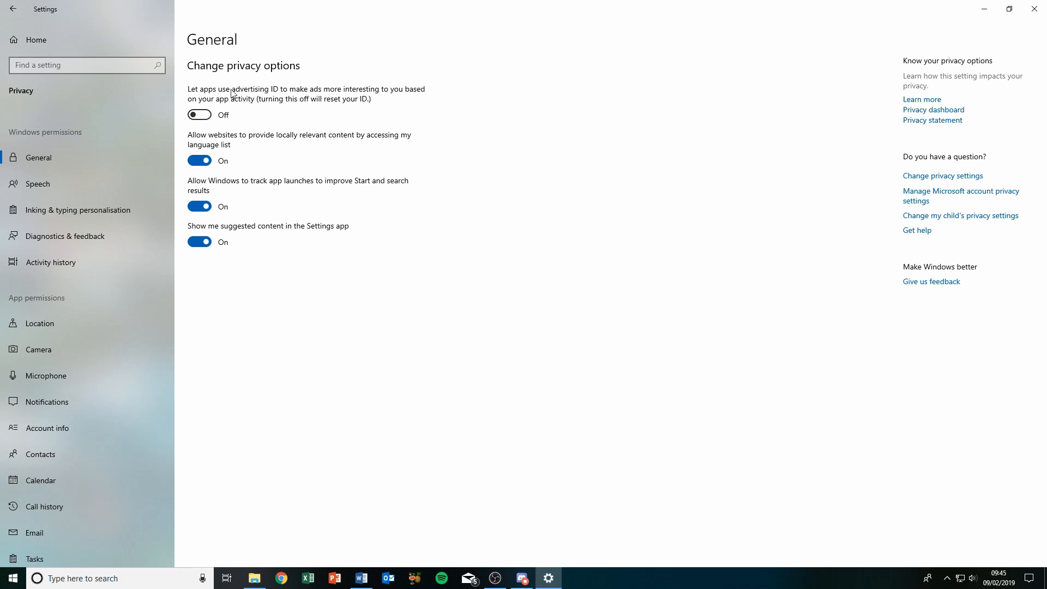
mouse_move(371, 85)
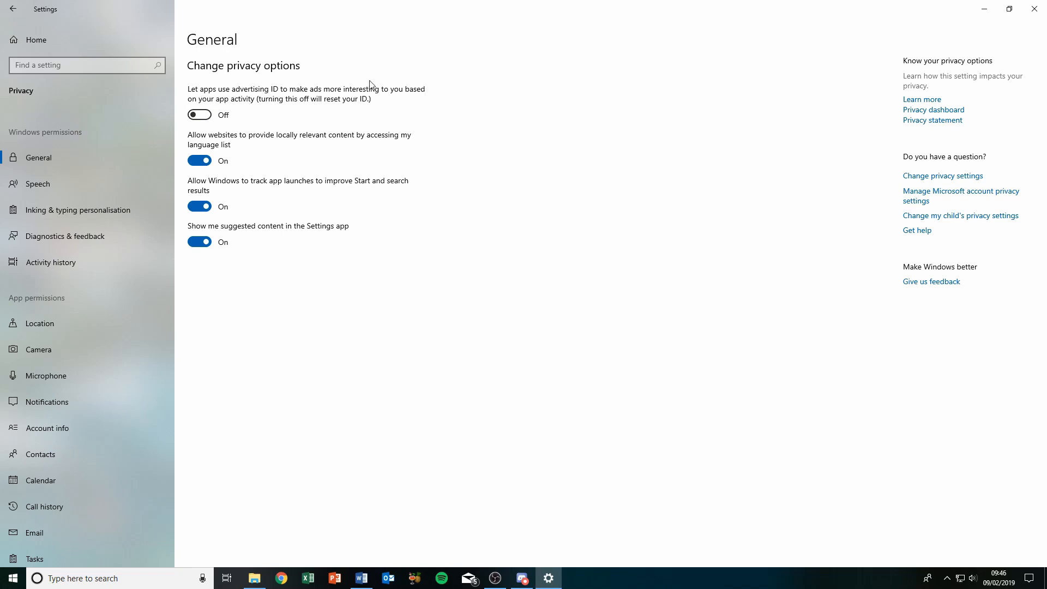
mouse_move(322, 90)
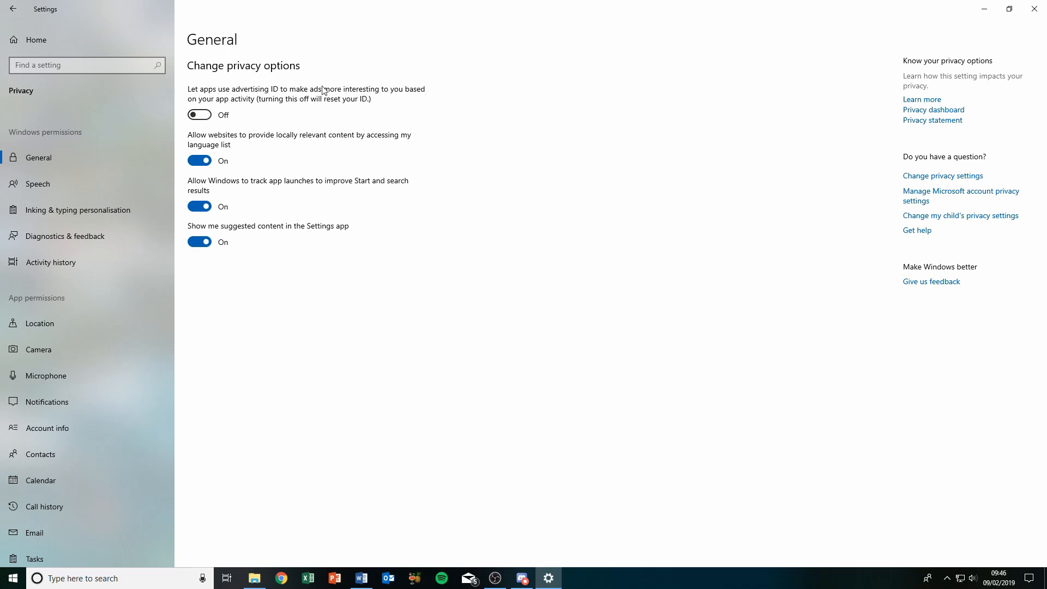
mouse_move(296, 98)
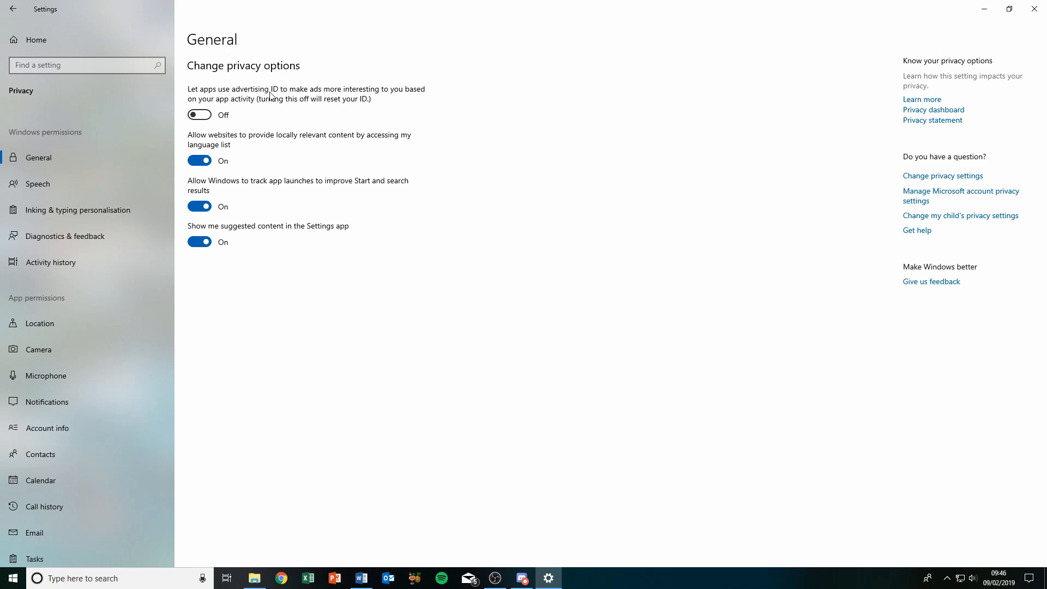
mouse_move(431, 101)
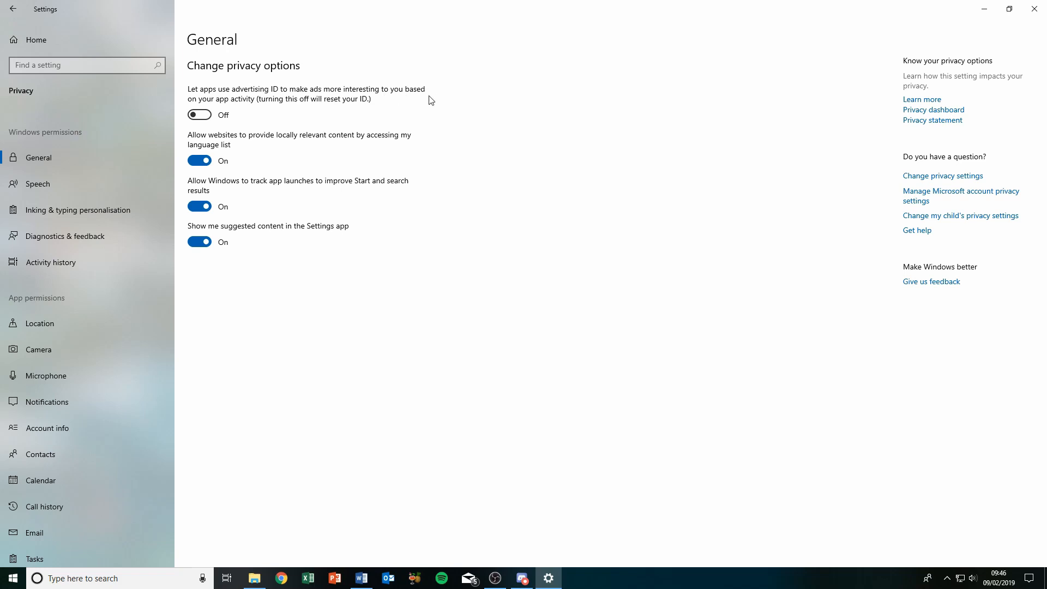
mouse_move(320, 104)
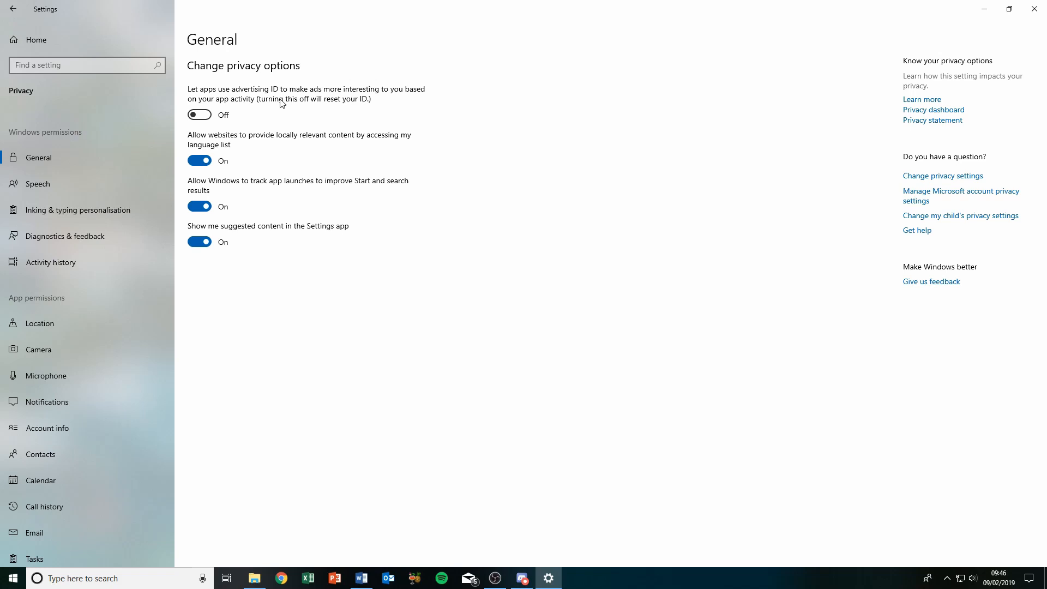
mouse_move(303, 102)
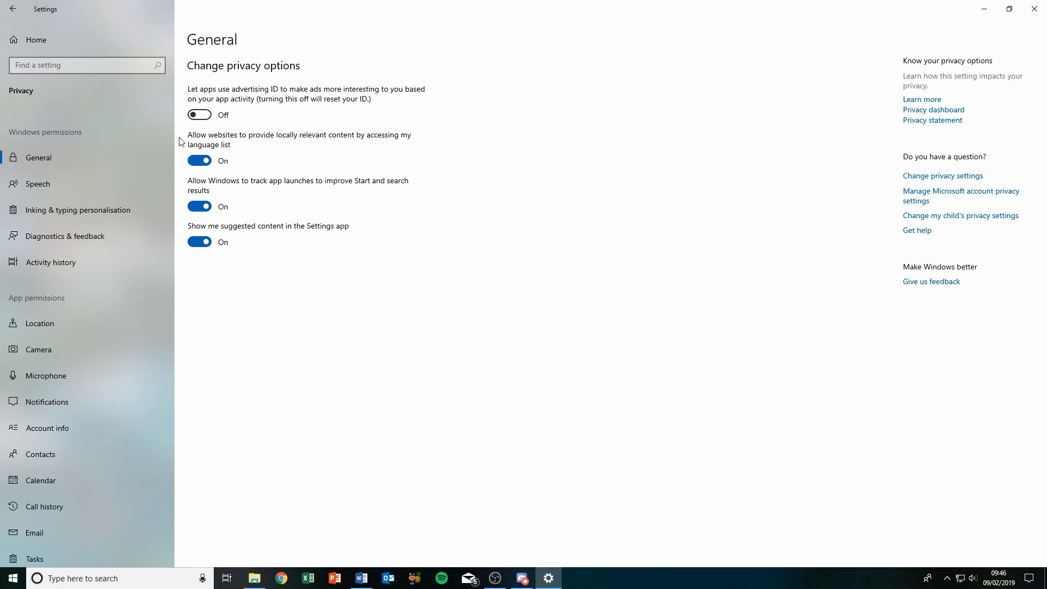
mouse_move(120, 171)
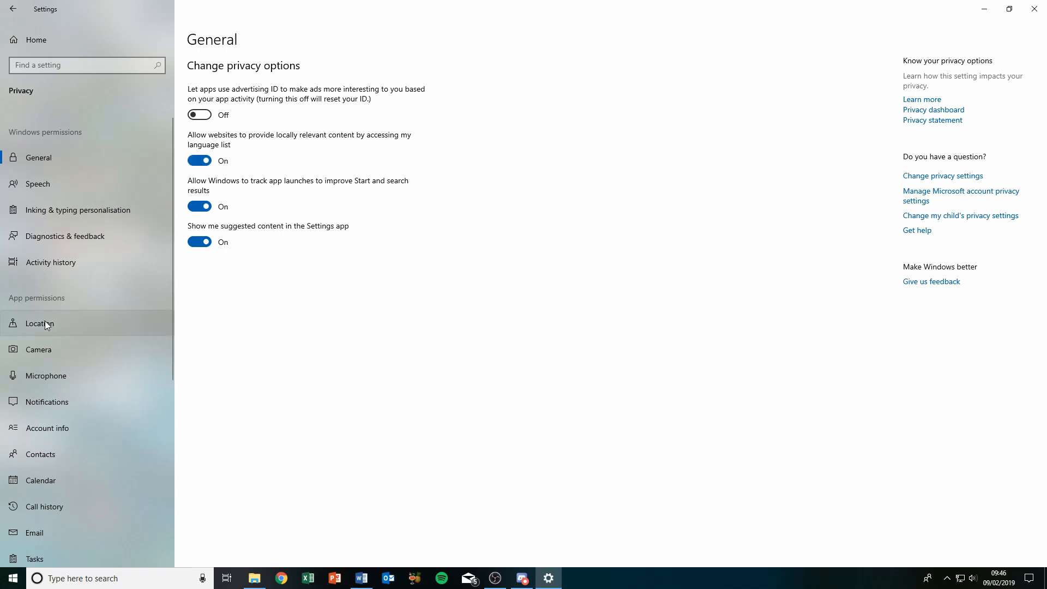
Switch off 'Allow access to location on this device' on the Privacy Location page.
click(40, 324)
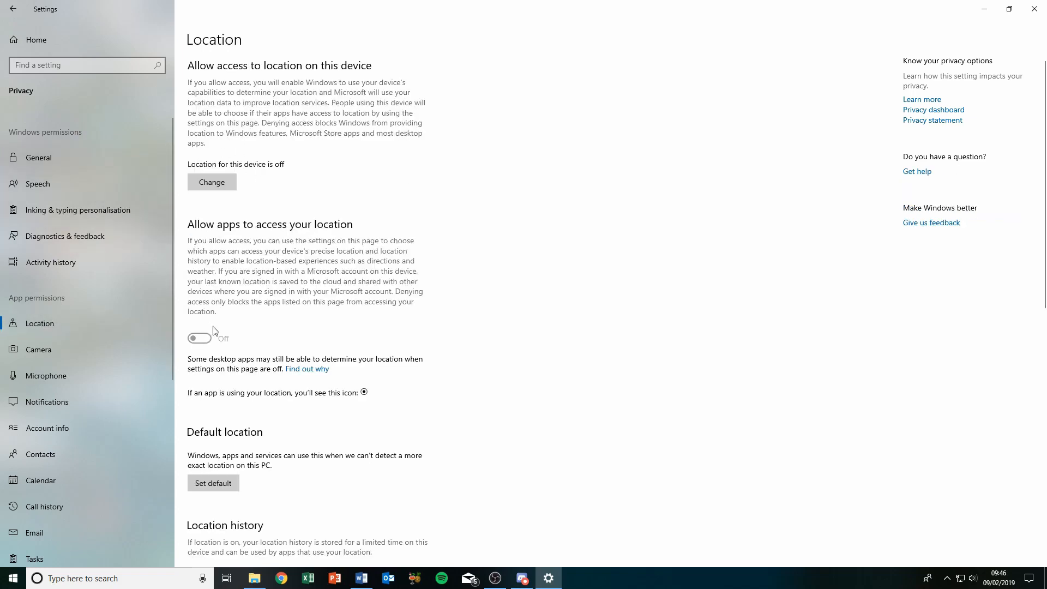
mouse_move(247, 284)
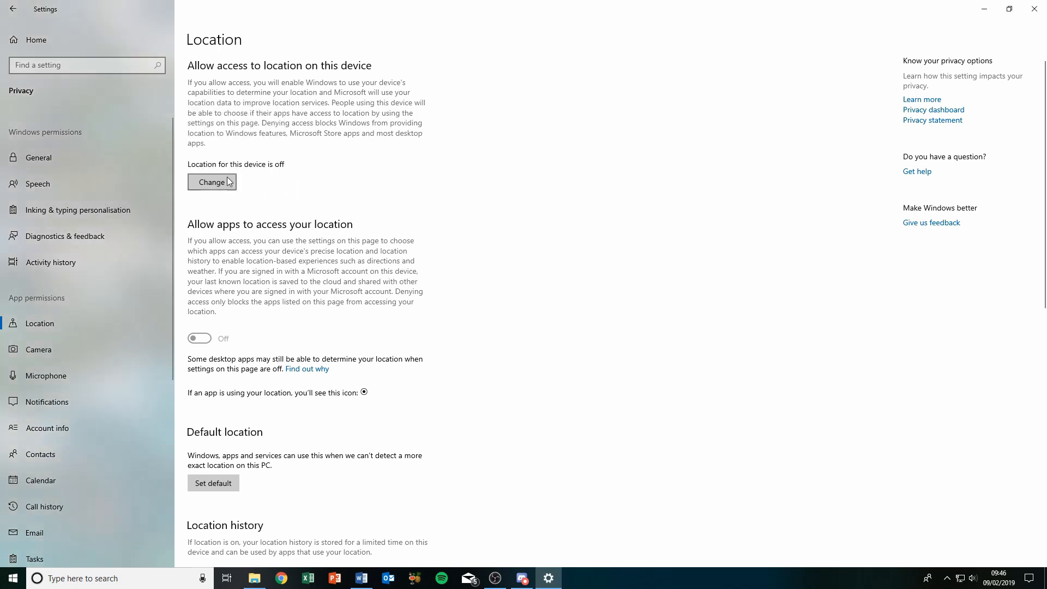
click(211, 182)
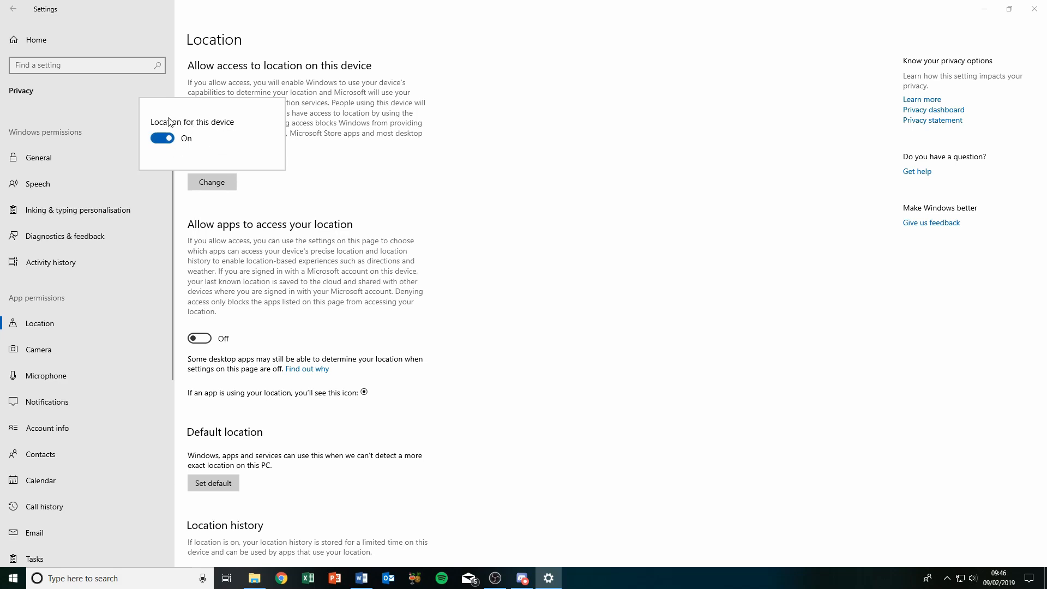
mouse_move(218, 110)
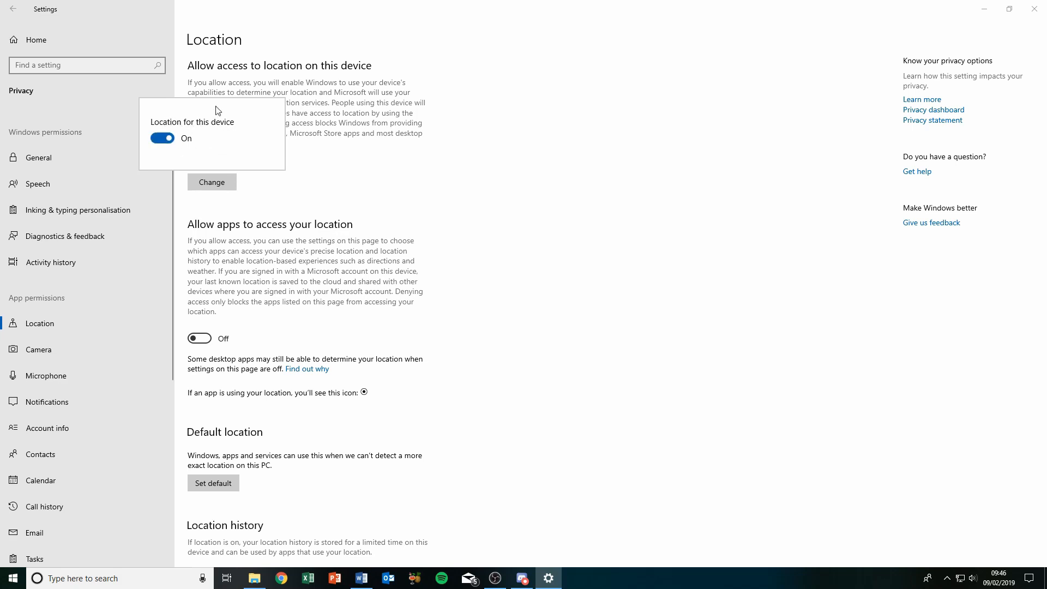
click(161, 138)
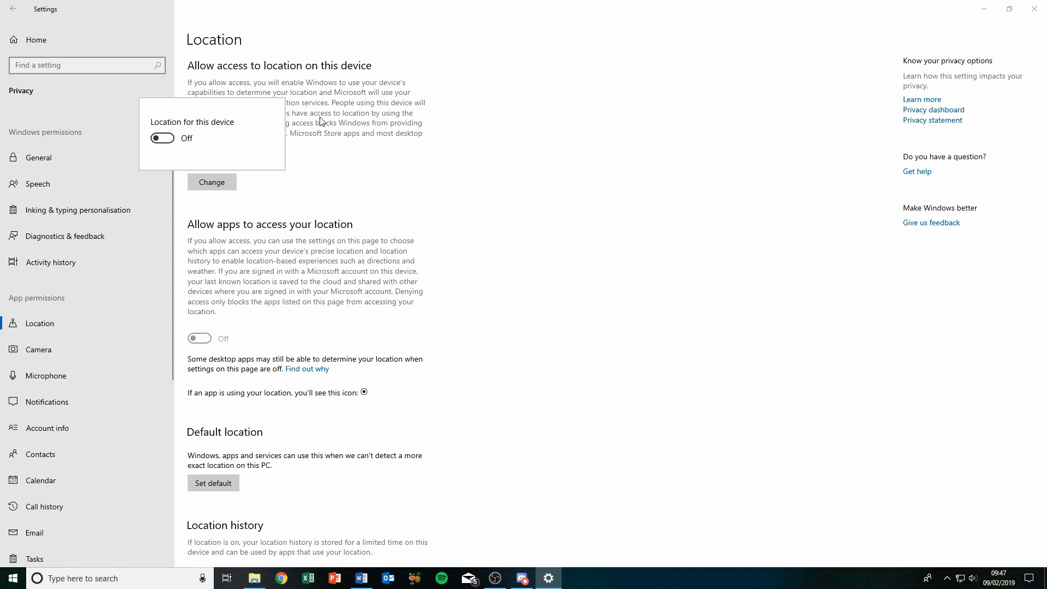
mouse_move(145, 123)
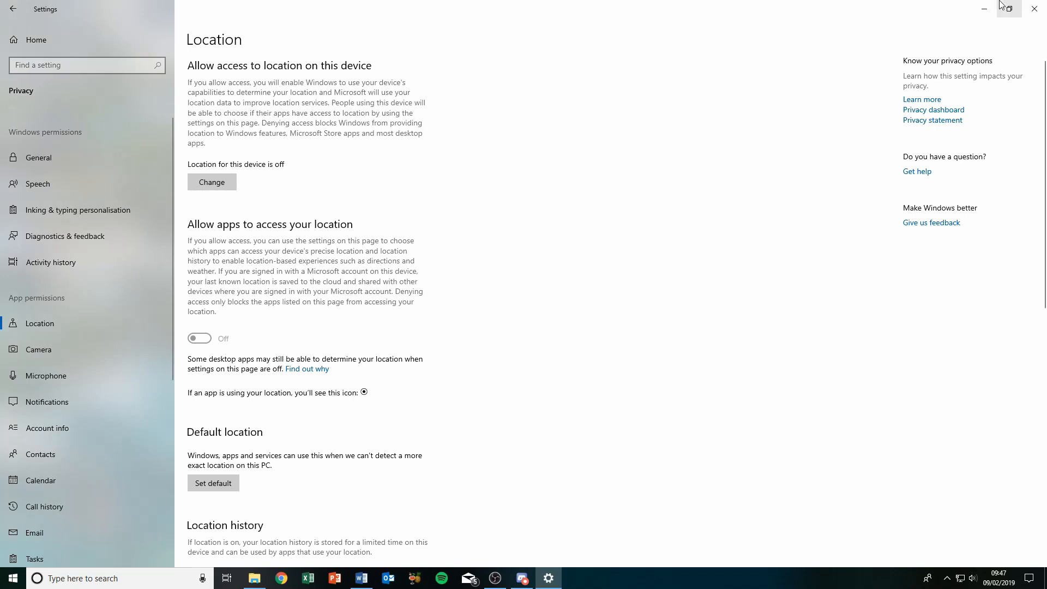
mouse_move(805, 59)
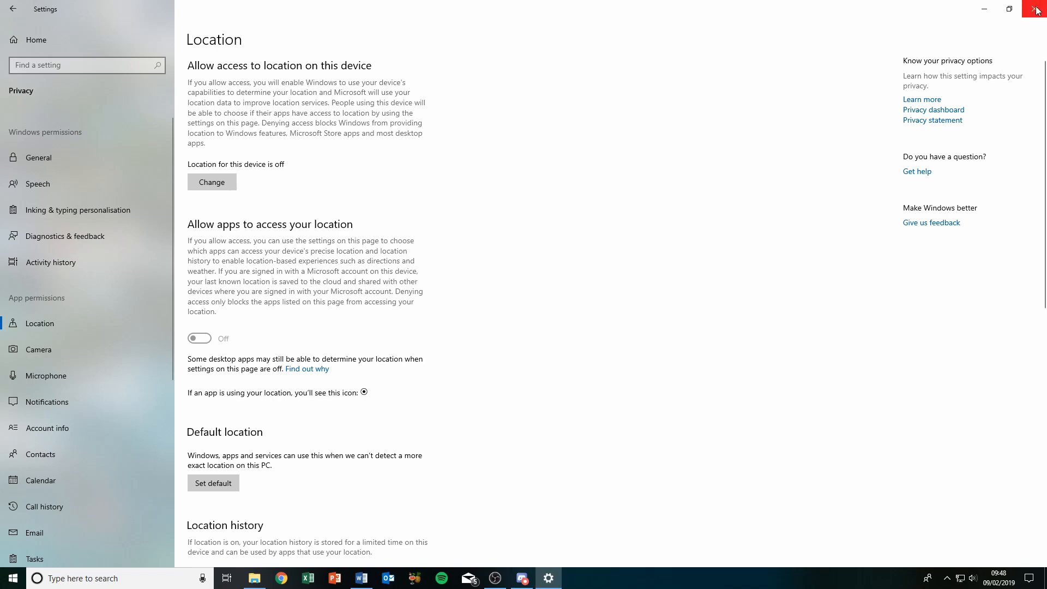
Close the Settings window.
click(1037, 10)
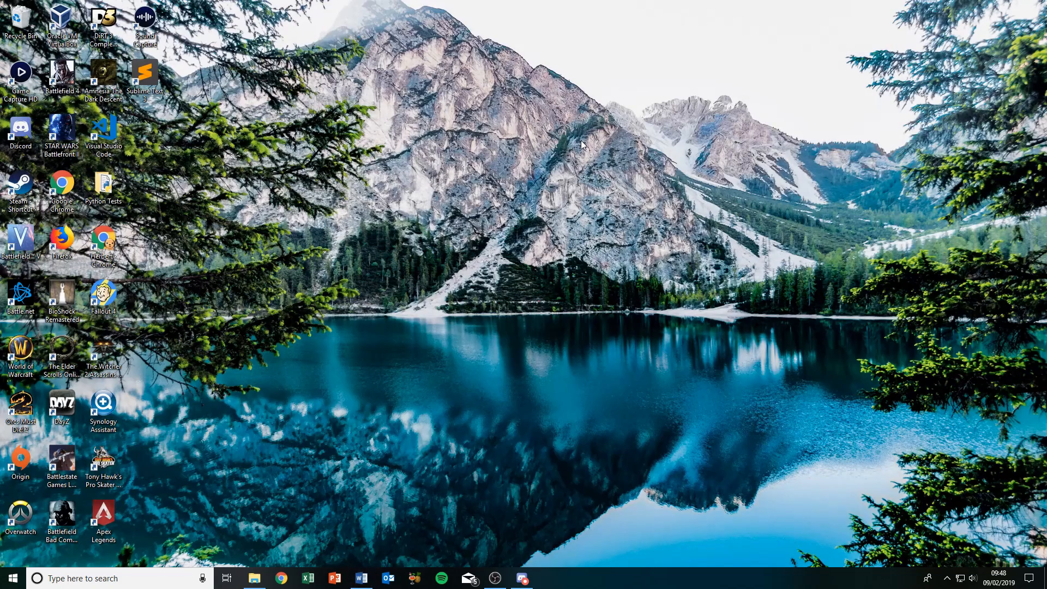
mouse_move(341, 207)
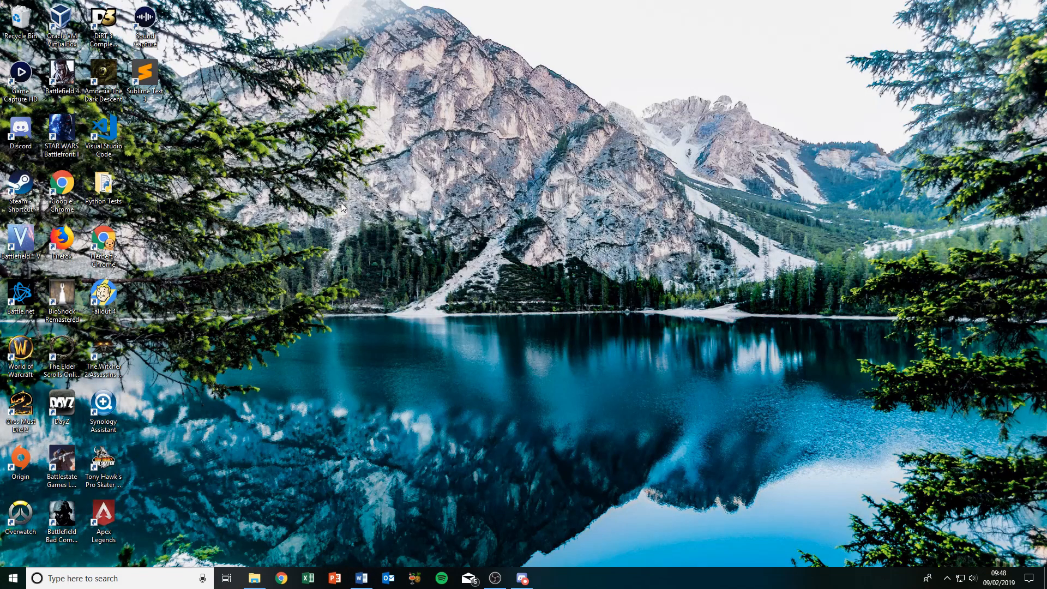
mouse_move(477, 201)
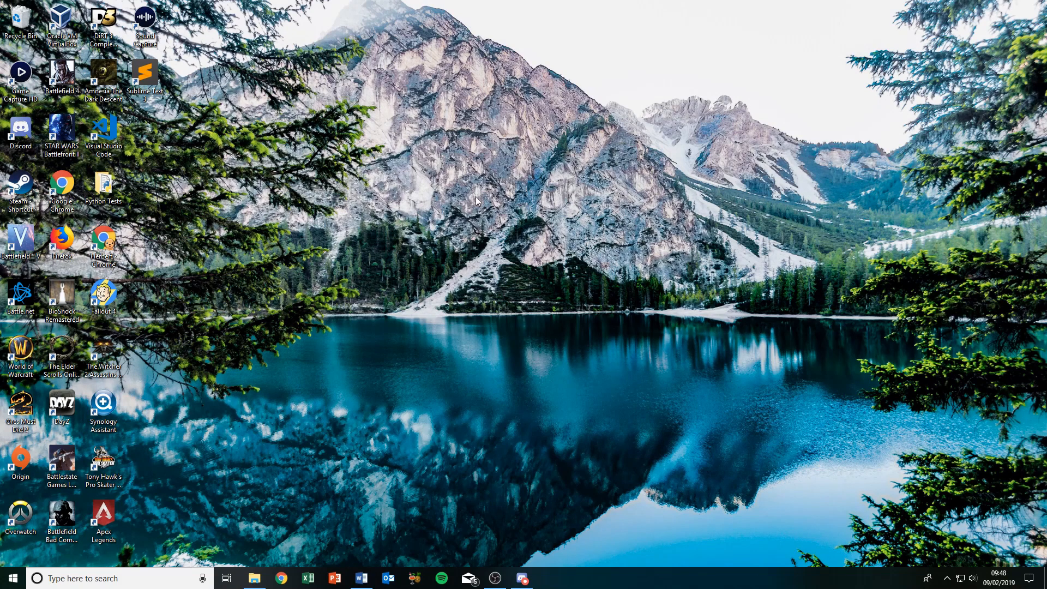
mouse_move(101, 238)
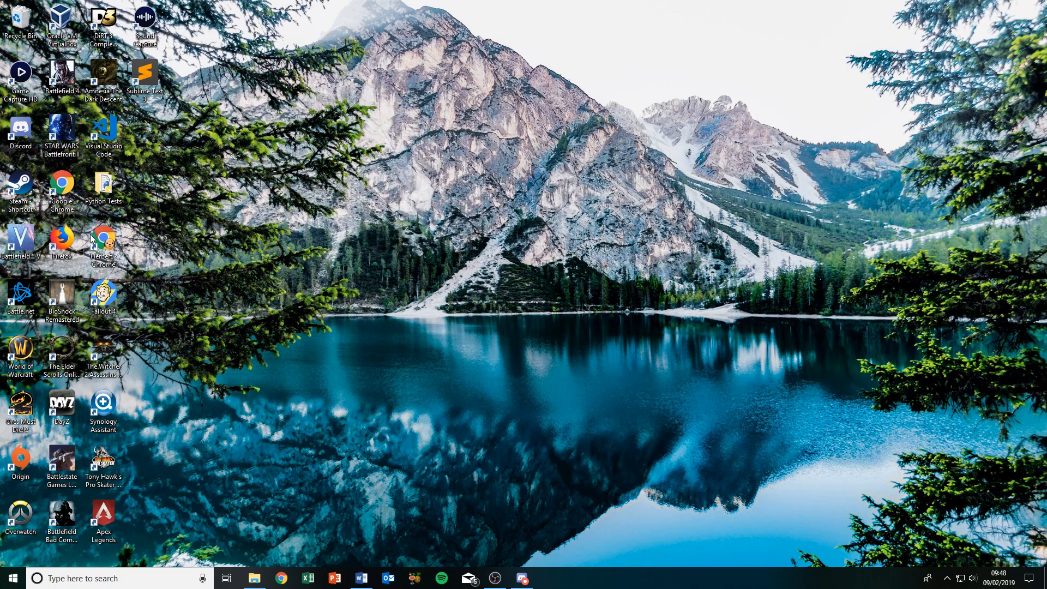
mouse_move(62, 240)
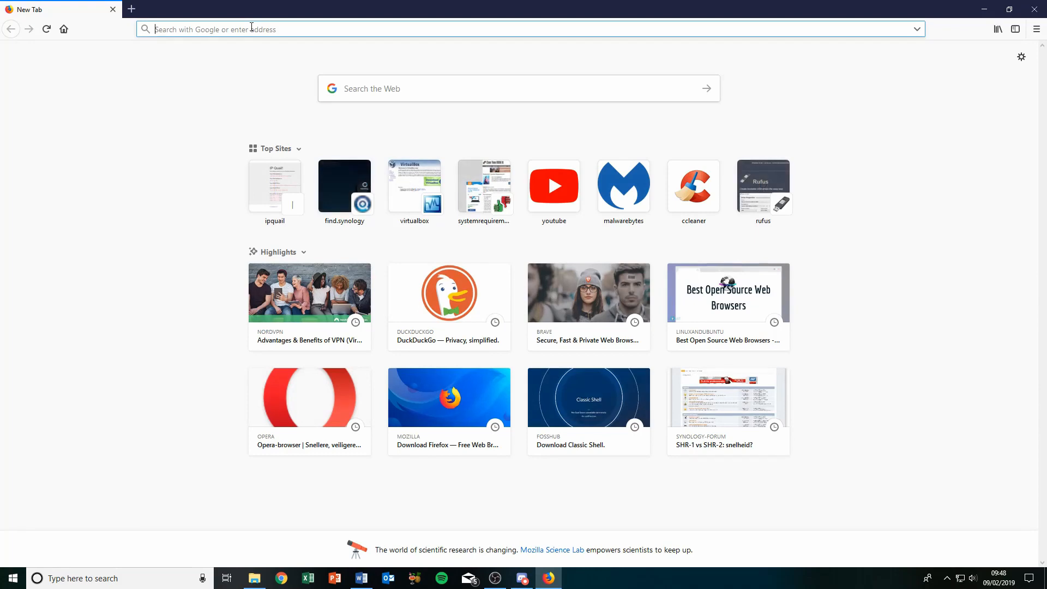
Search Google for Brave, then Chromium, and open the Download Chromium page.
text(brave+browser)
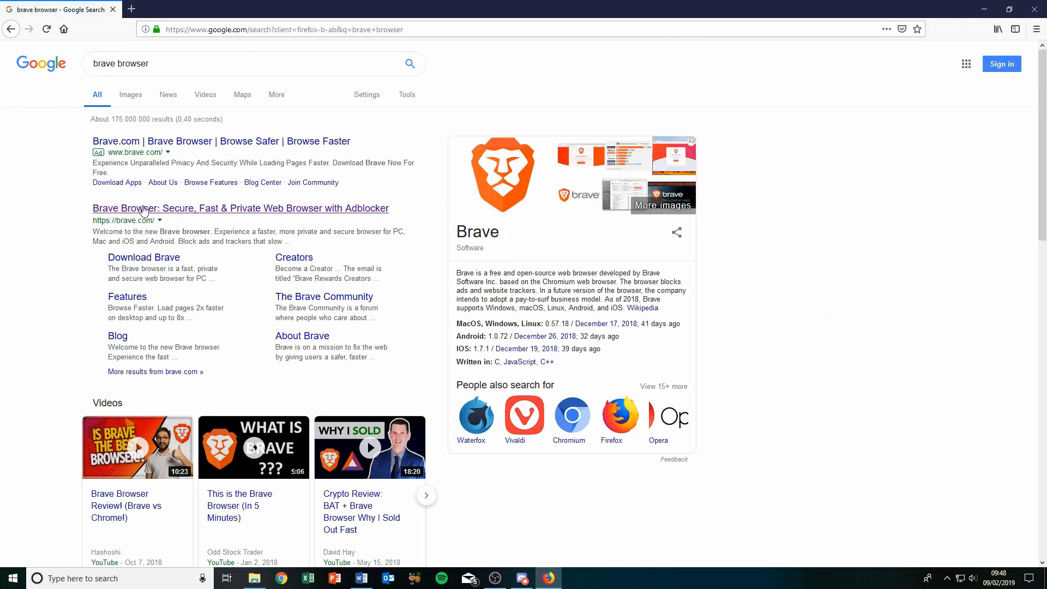
mouse_move(372, 215)
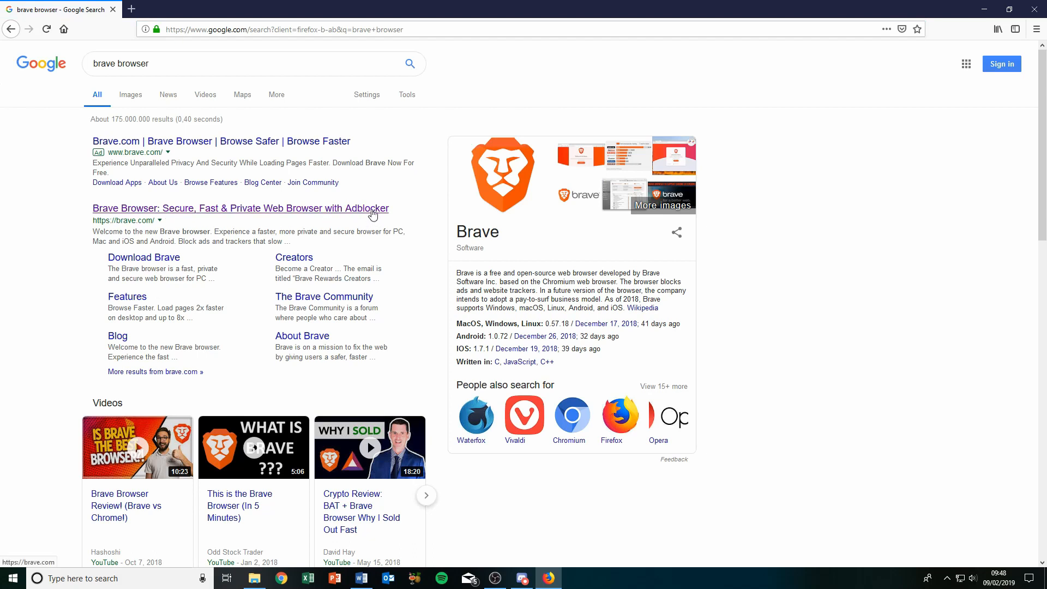
mouse_move(569, 419)
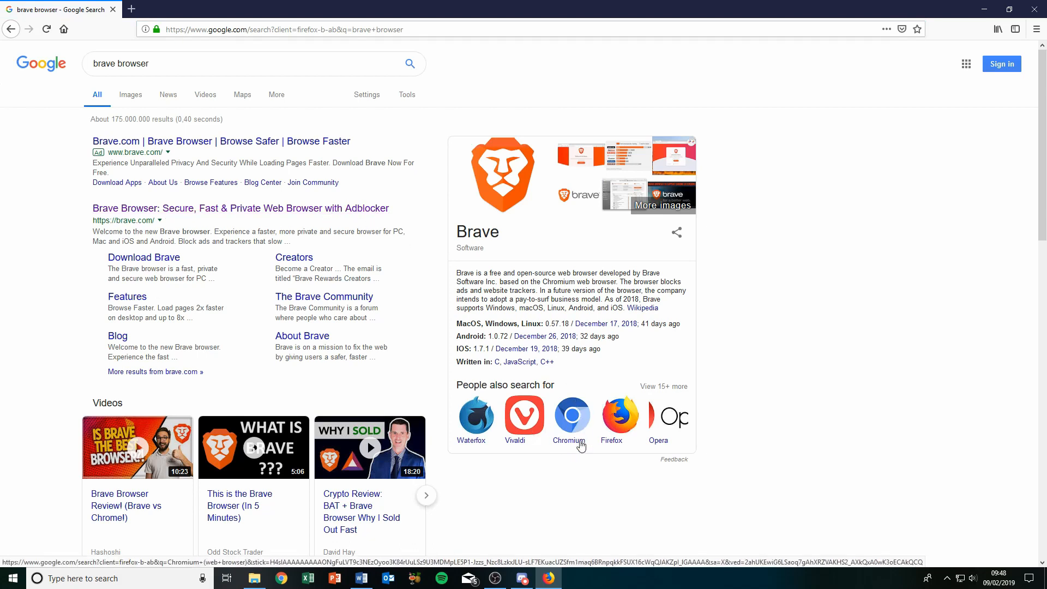
click(572, 421)
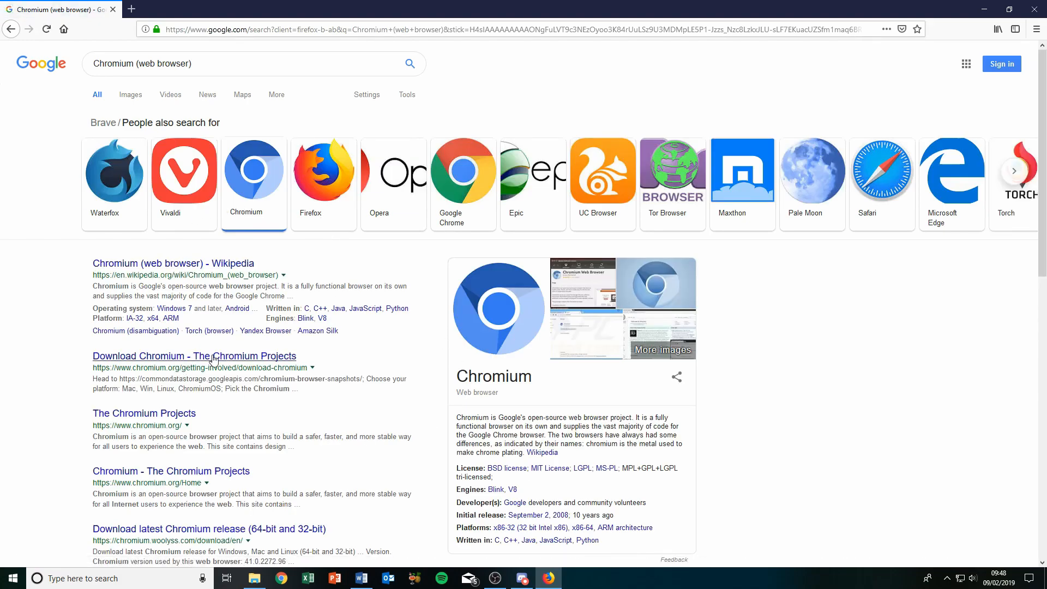
click(194, 355)
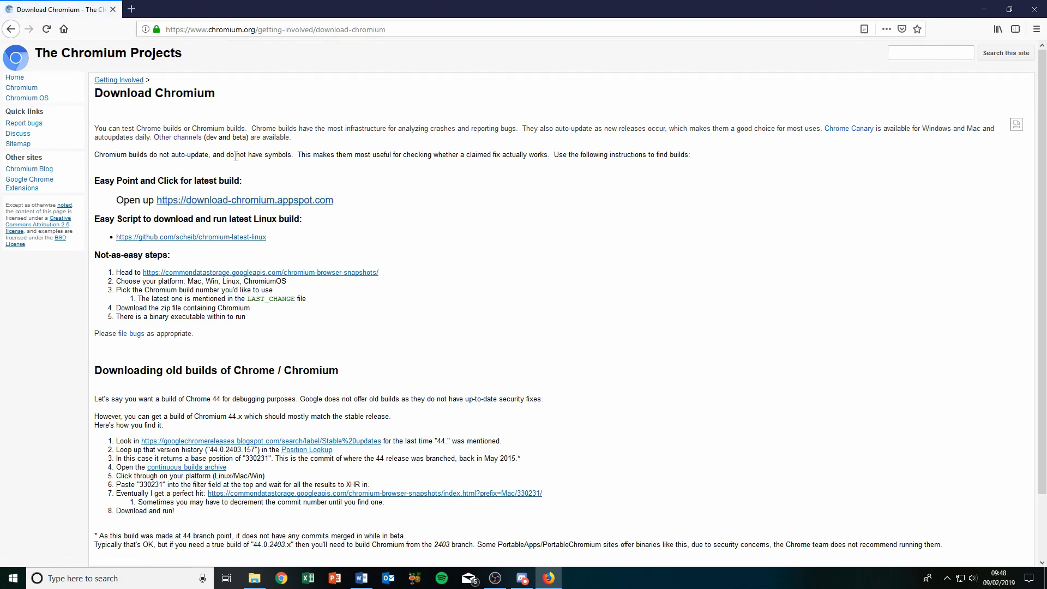
mouse_move(245, 205)
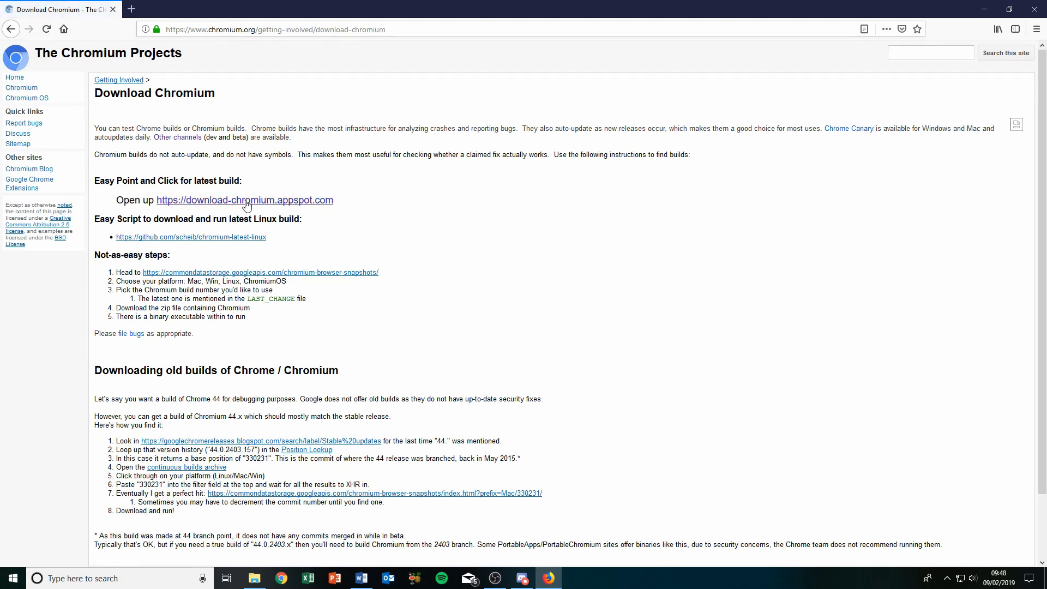
Download chrome-win.zip from download-chromium.appspot.com, extract it, and launch Chromium.
click(244, 199)
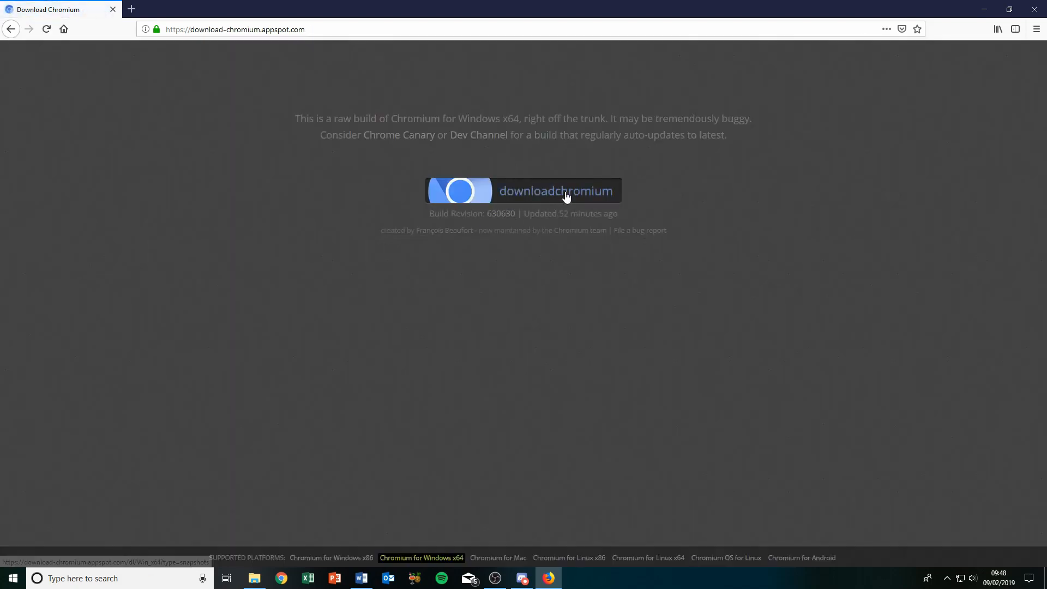
mouse_move(295, 208)
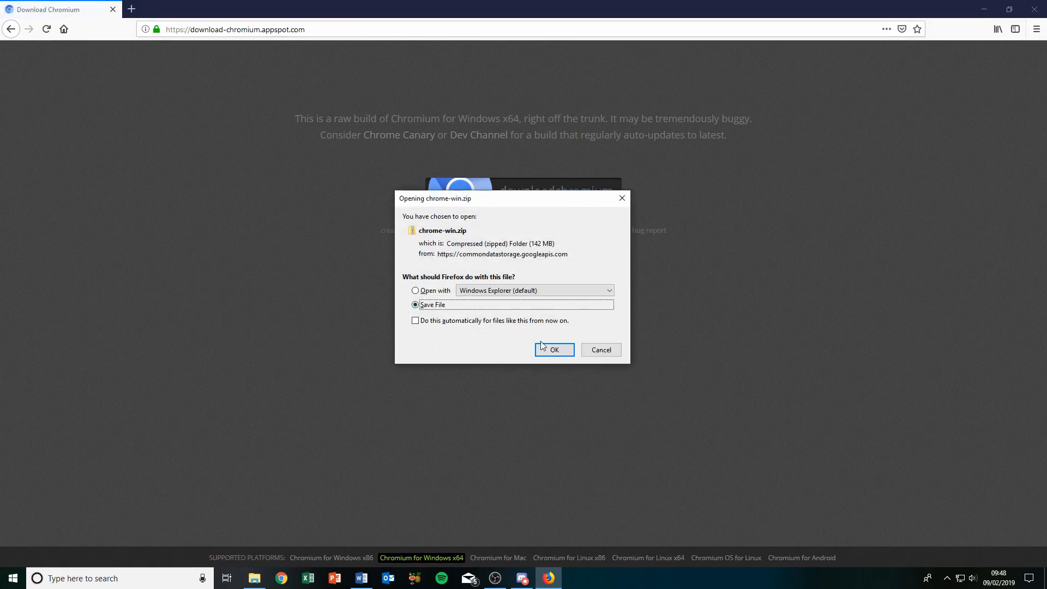
click(553, 349)
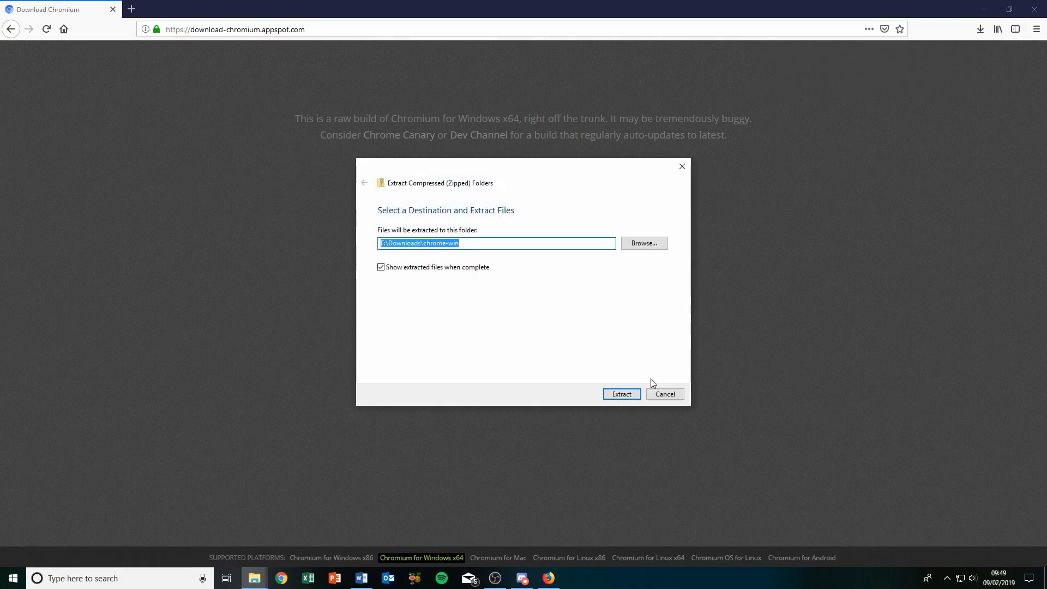
click(621, 394)
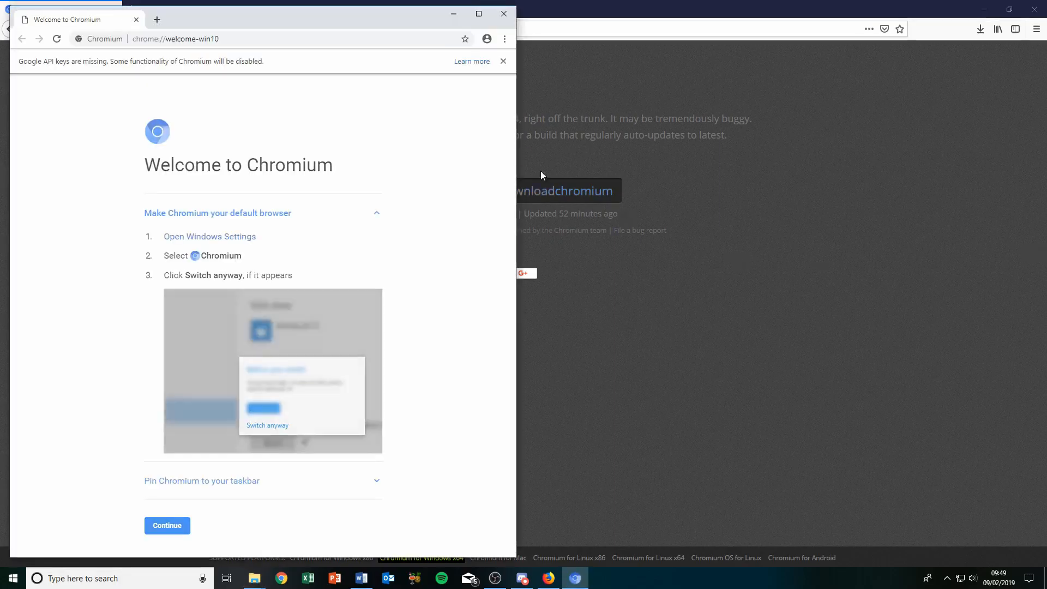
Close the 404 pages from two failed Chromium sign-ins and continue past the welcome page.
click(479, 13)
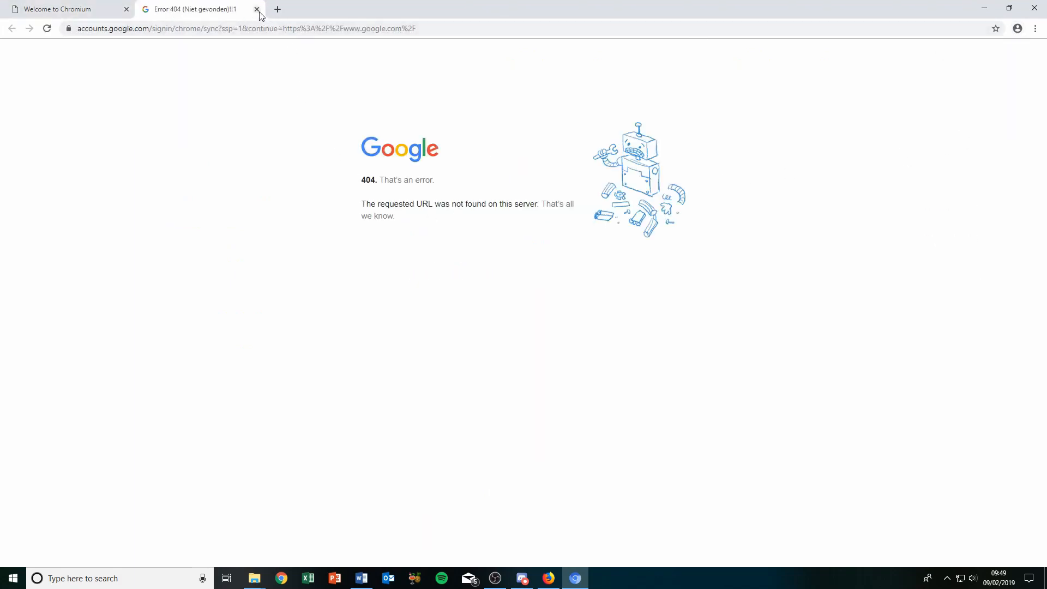
click(256, 9)
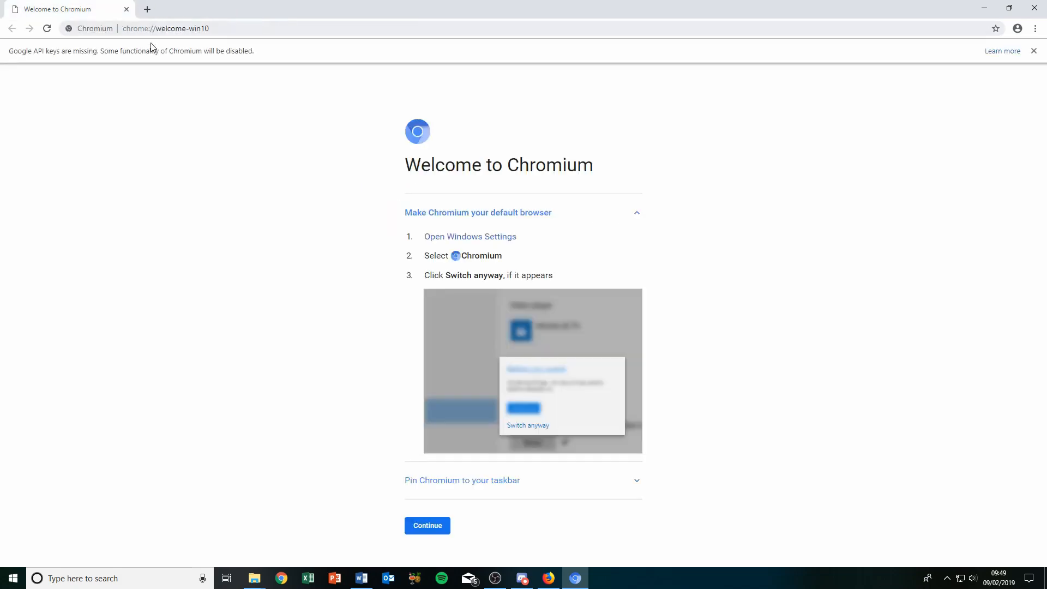
click(1018, 28)
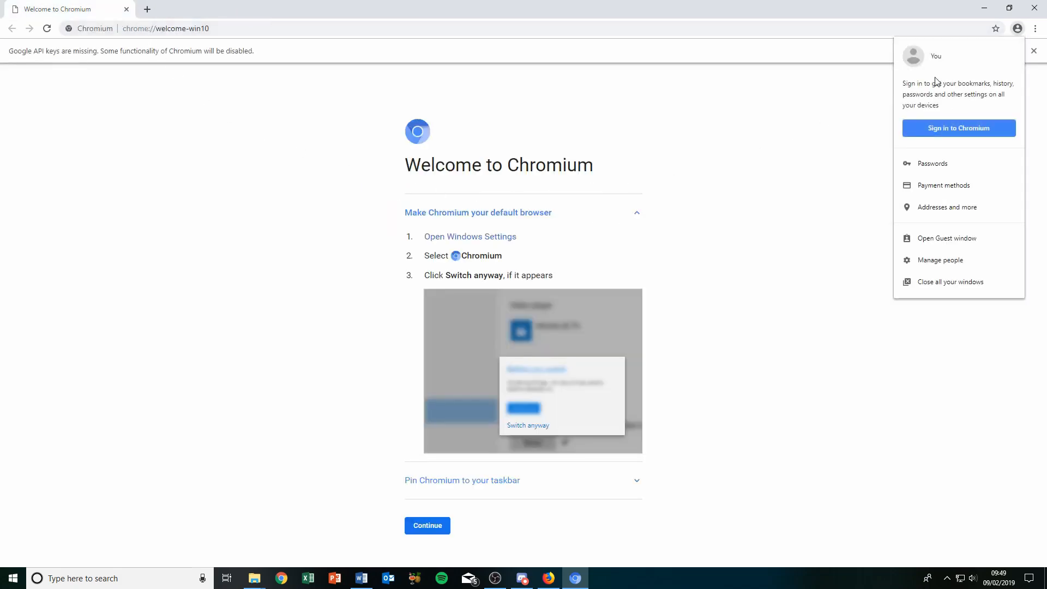
click(958, 128)
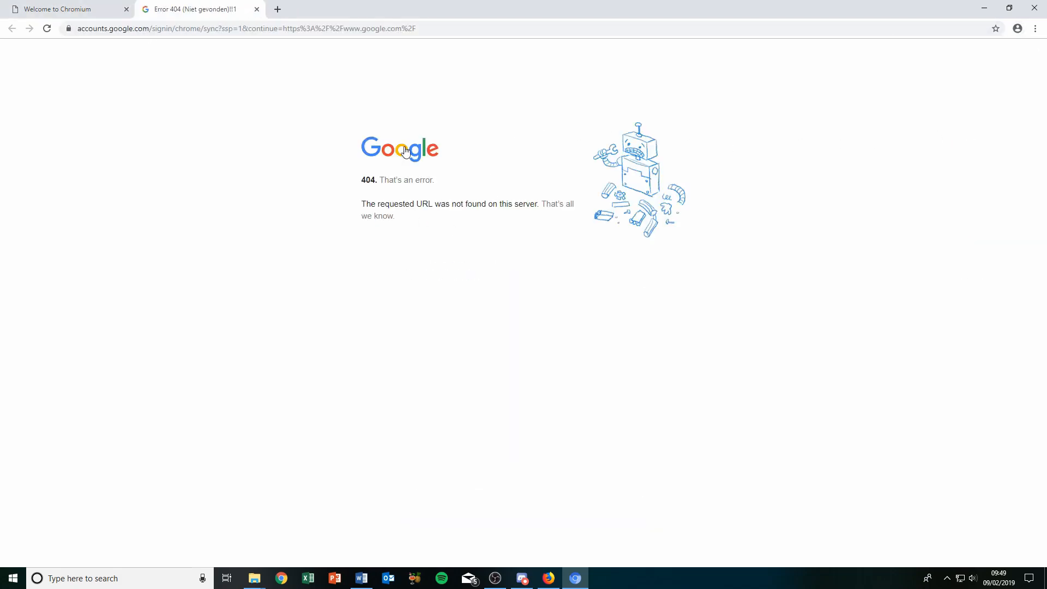
click(64, 9)
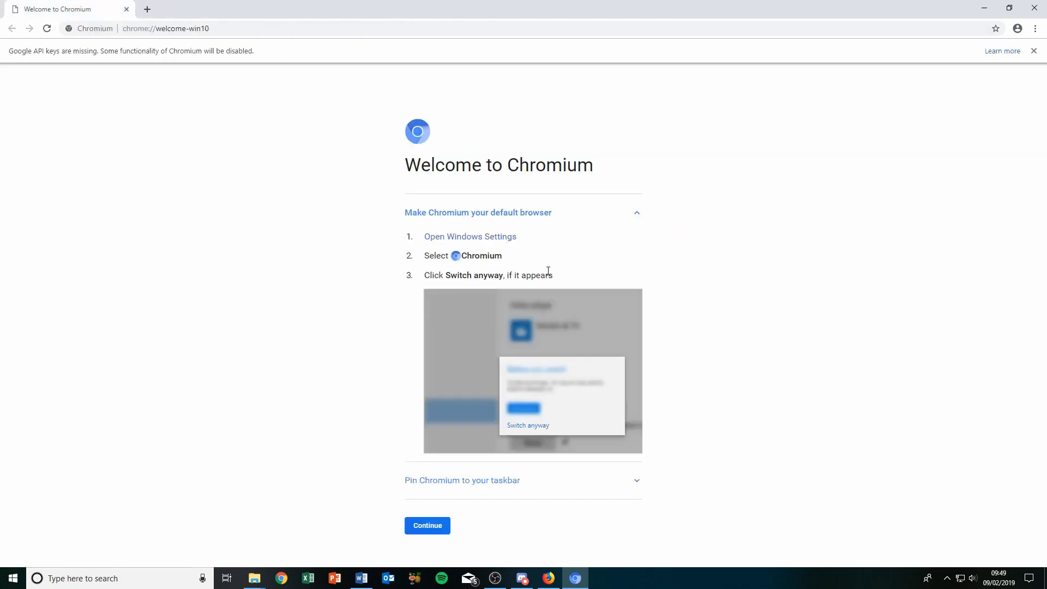
click(164, 28)
text(google.com)
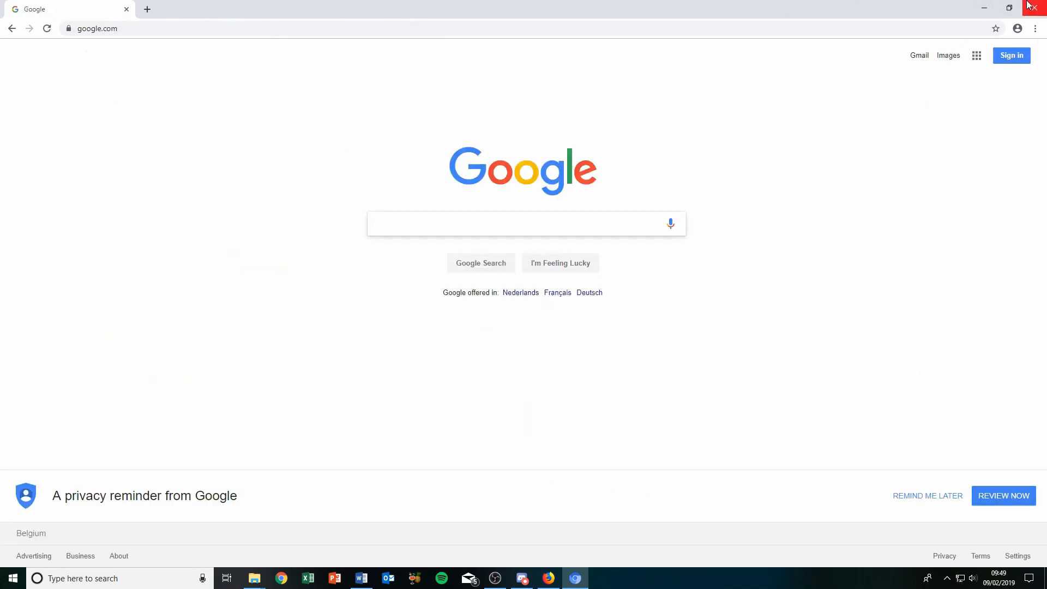
mouse_move(1002, 11)
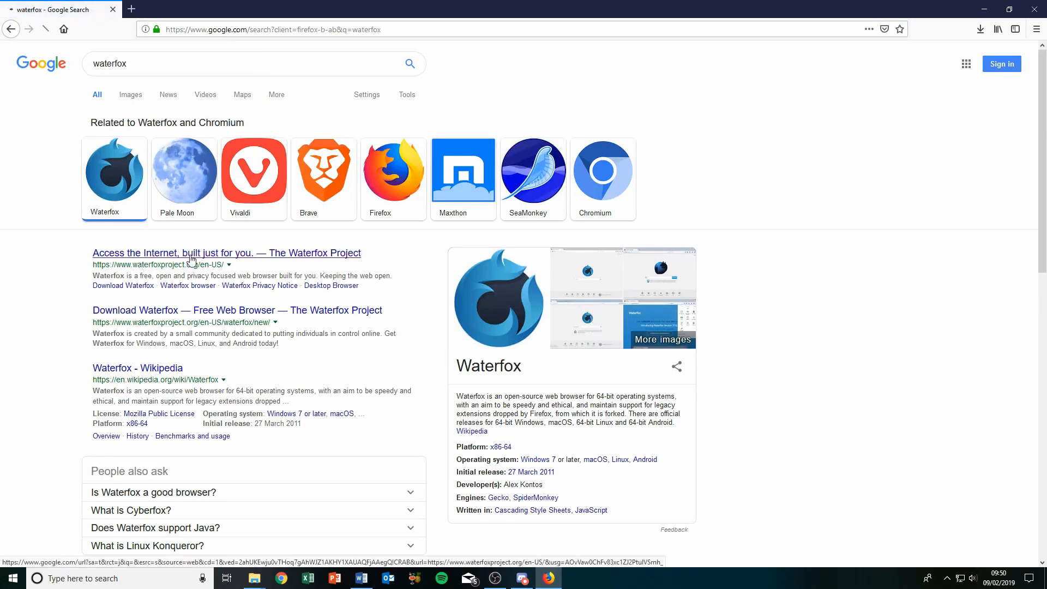
Open The Waterfox Project result and scroll through its homepage.
click(226, 253)
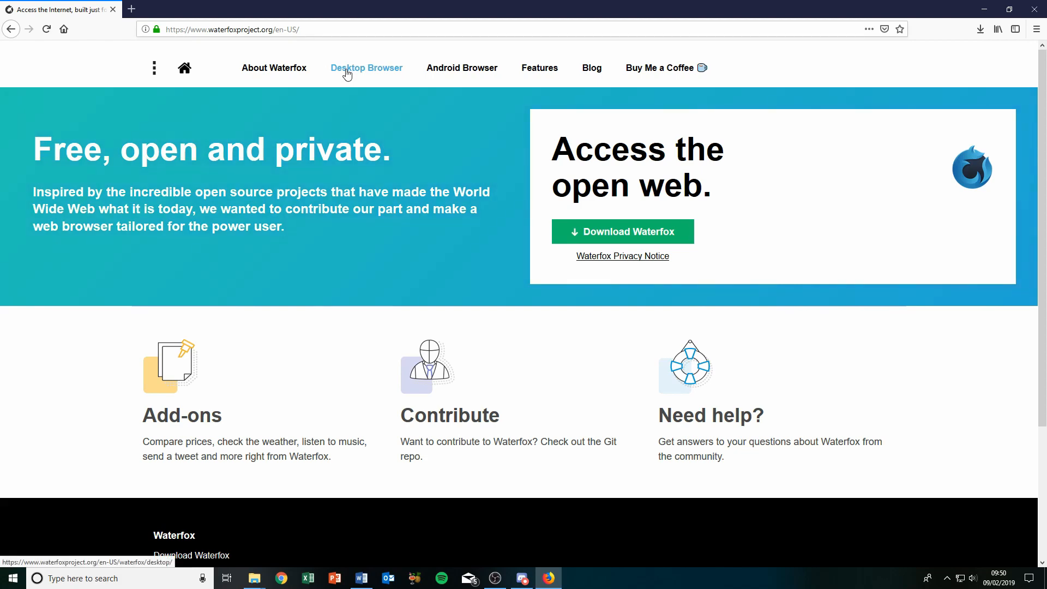
scroll(down, 3)
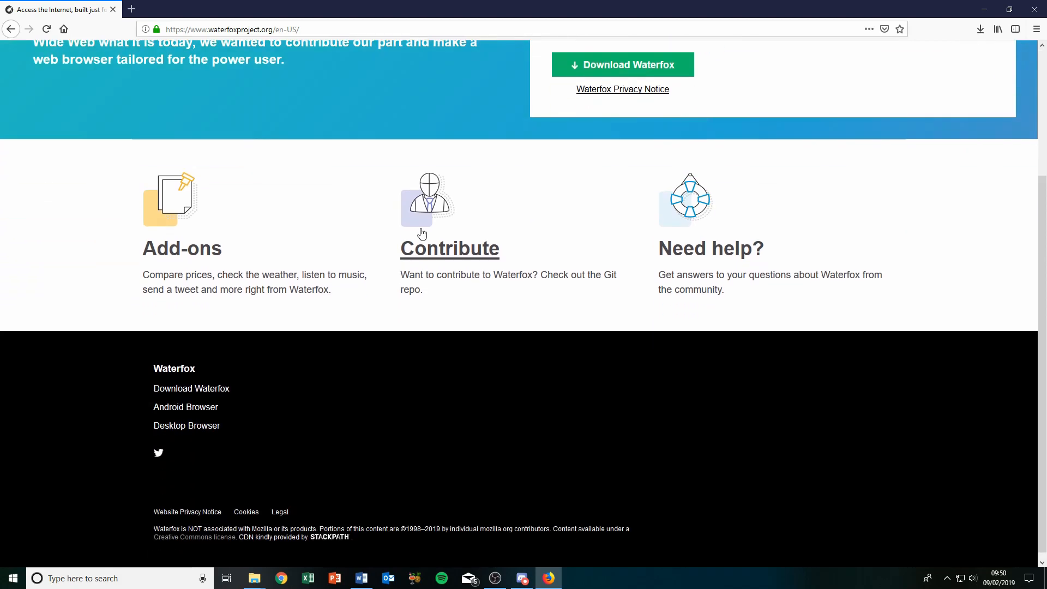
scroll(up, 3)
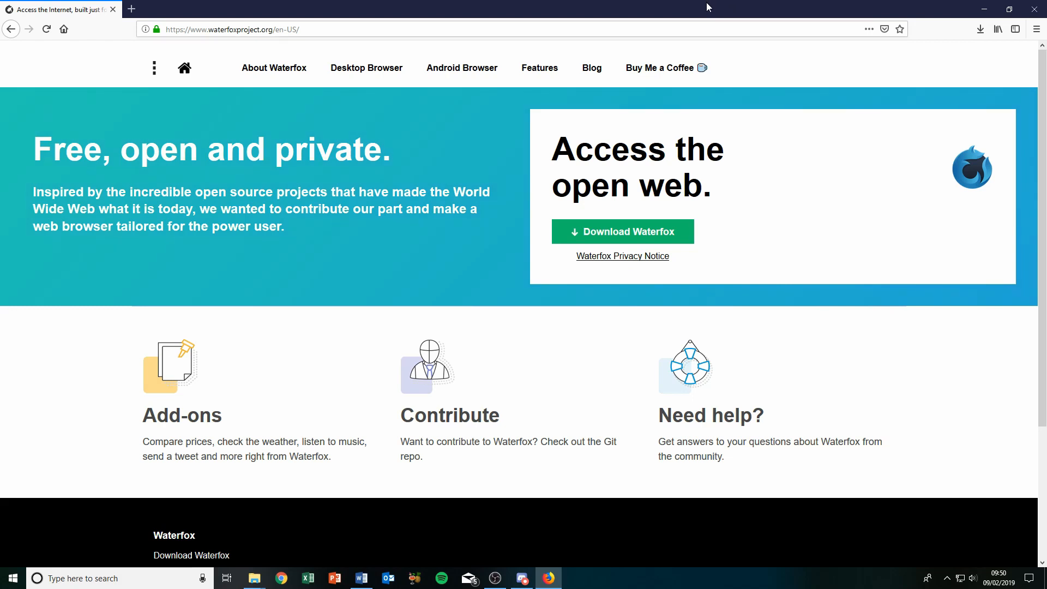
Restart Firefox to reach the version 65.0 What's New page and select its URL.
click(321, 29)
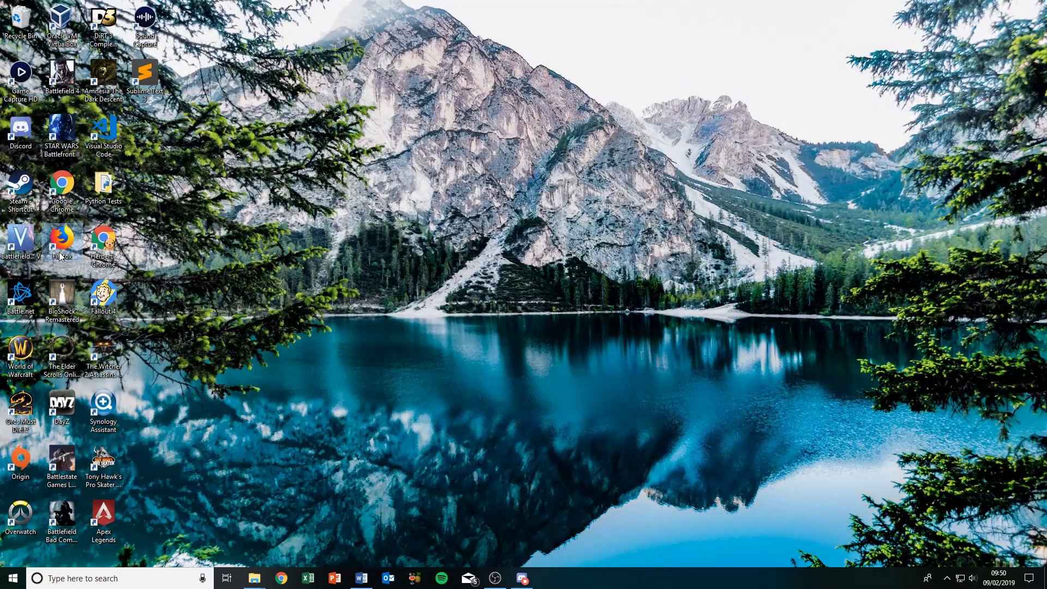
mouse_move(541, 185)
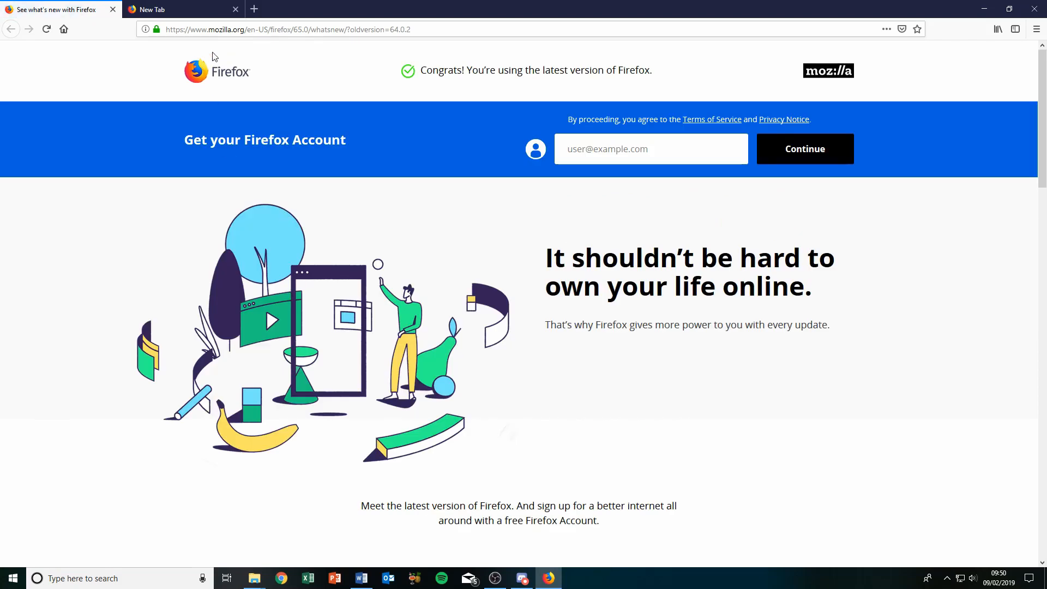
click(235, 9)
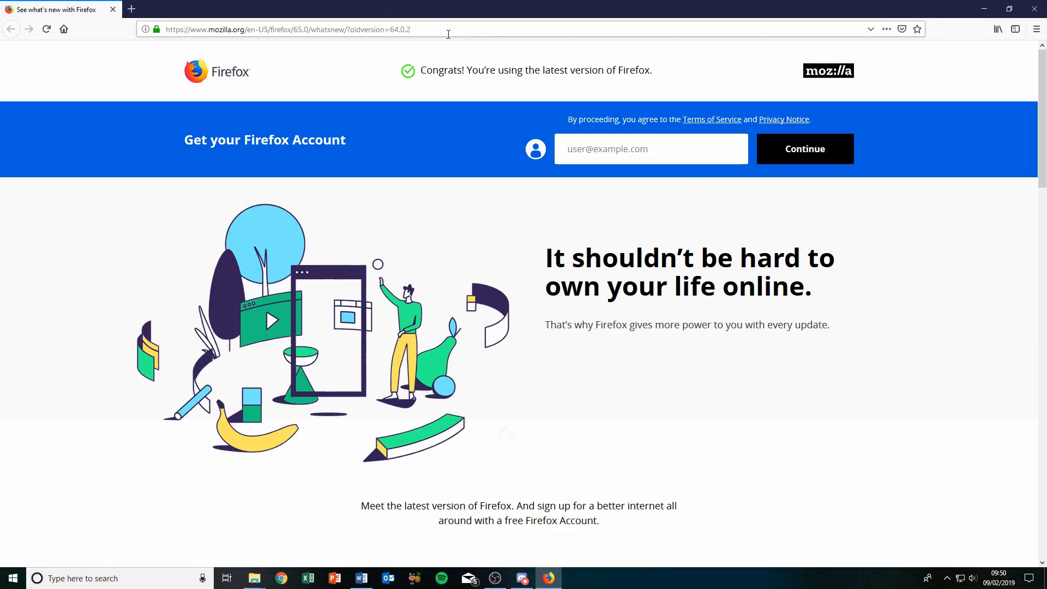
click(287, 29)
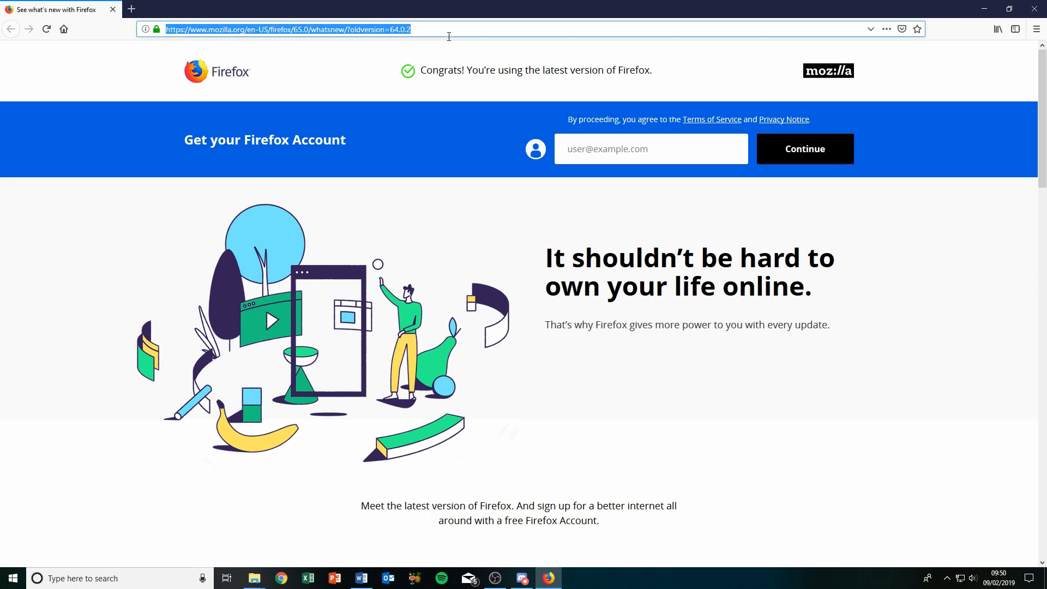
Search 'outlook' from the address bar to reach the outlook.live.com landing page.
text(outlook.live.com/owa/)
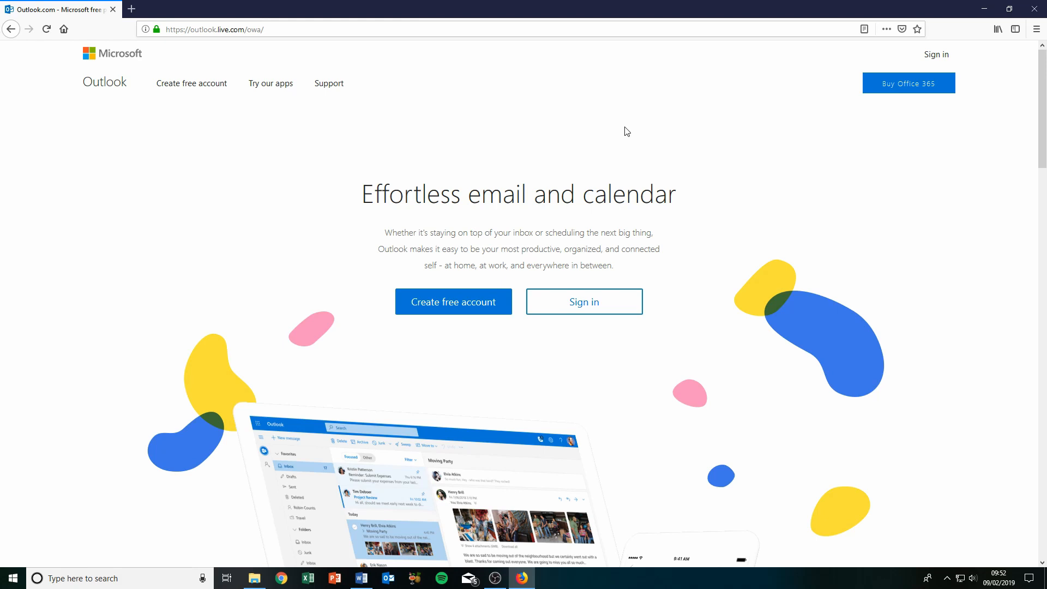
mouse_move(328, 6)
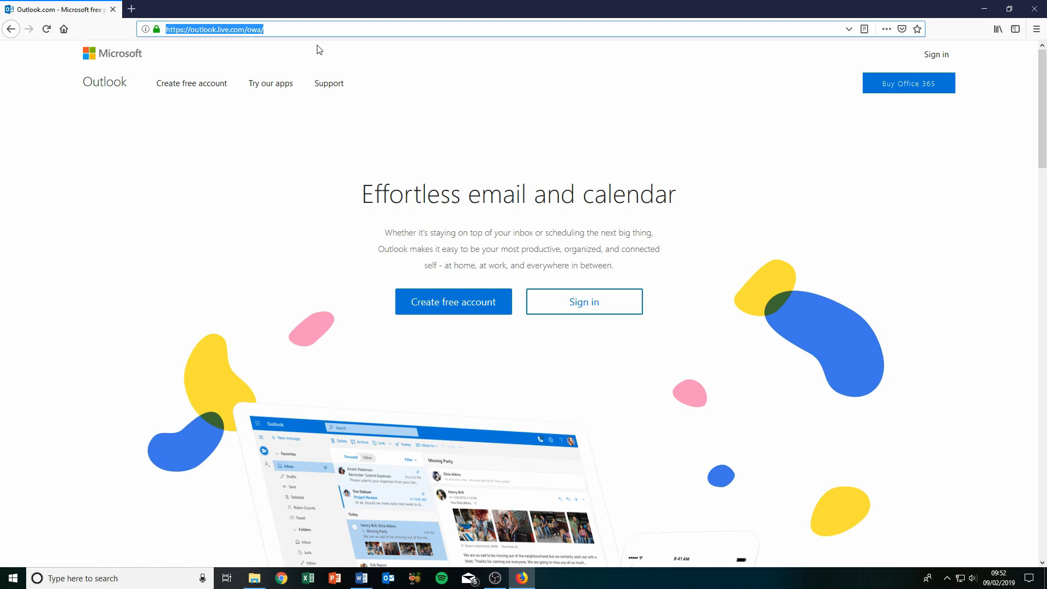
Go to duckduckgo.com, search for 'cats', and switch to the Images results.
text(duckduckgo.com)
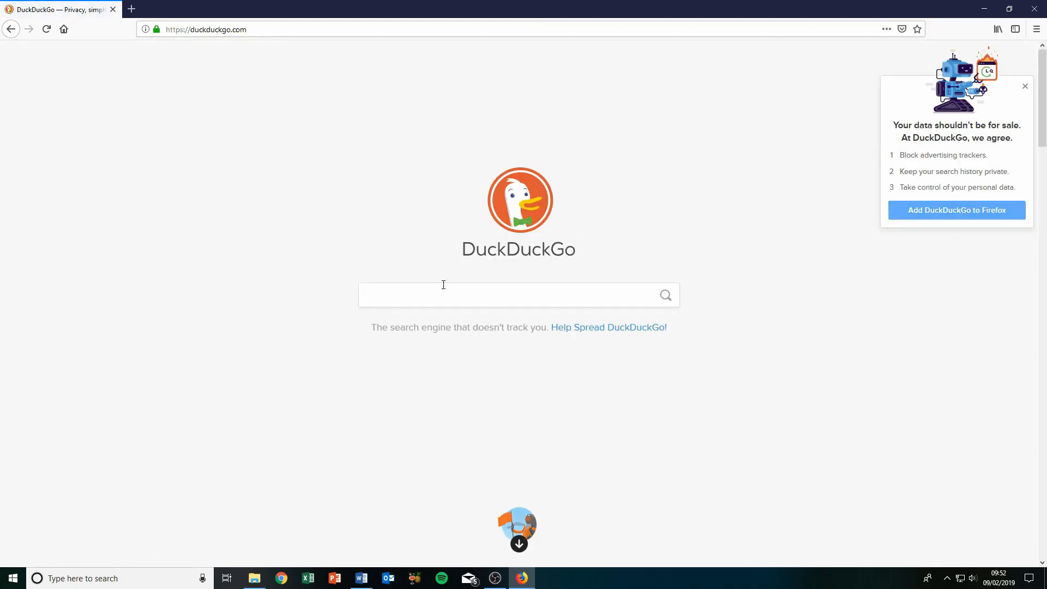
mouse_move(373, 329)
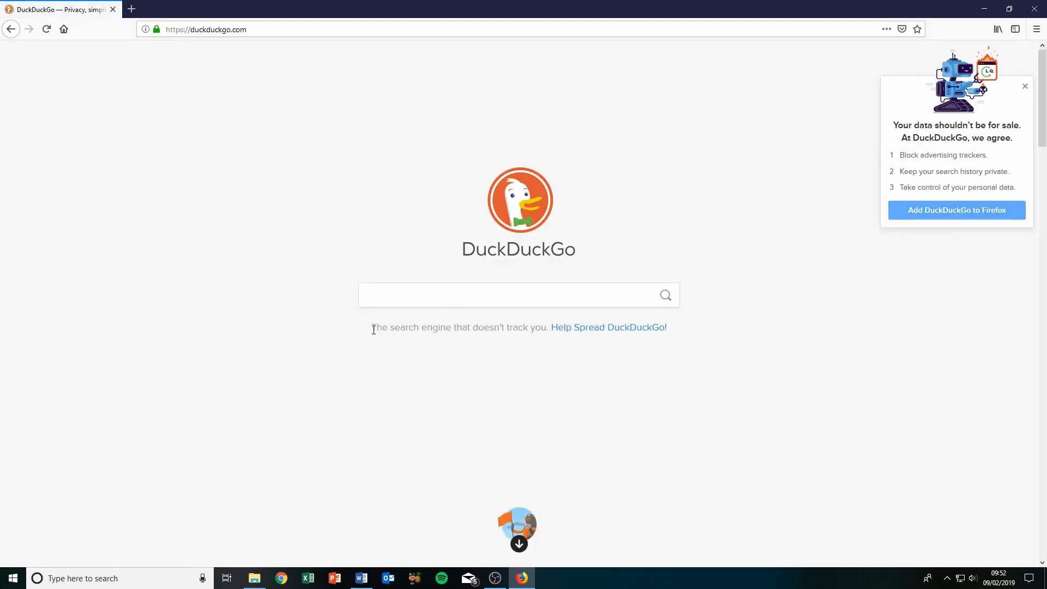
drag(372, 327, 545, 327)
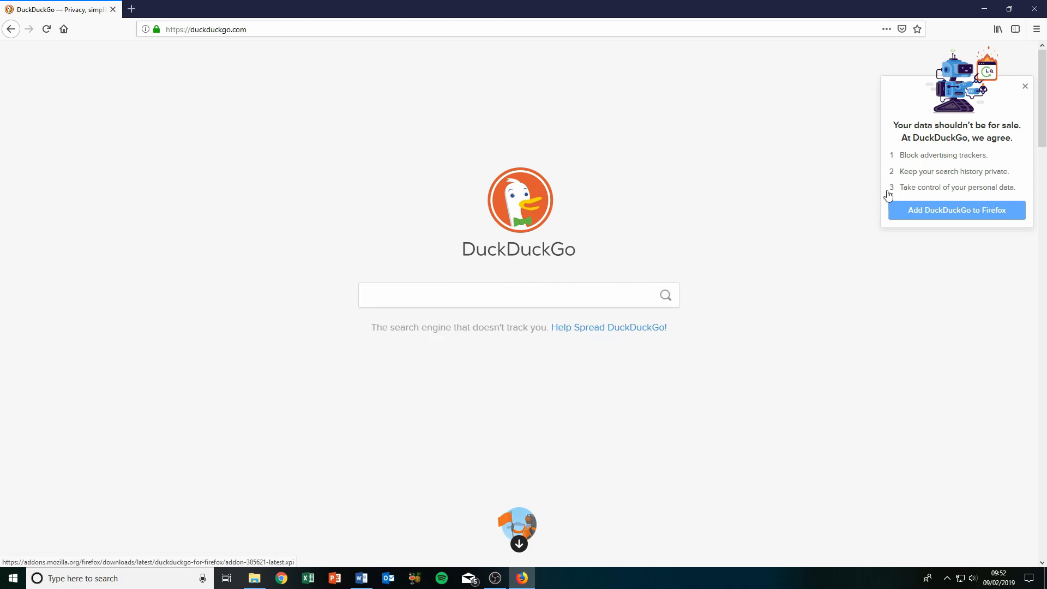
text(cats)
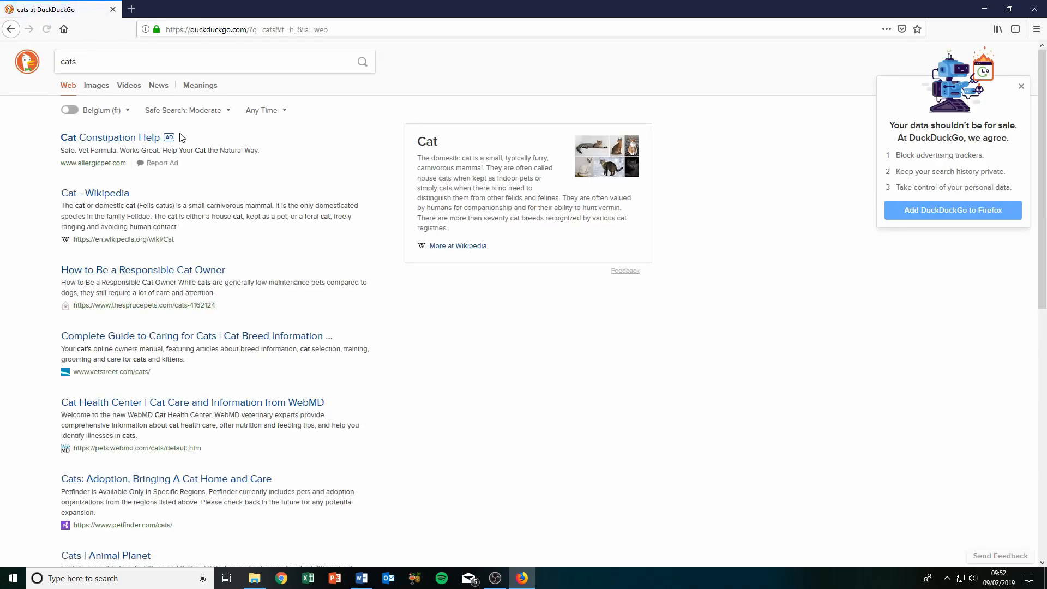
click(96, 85)
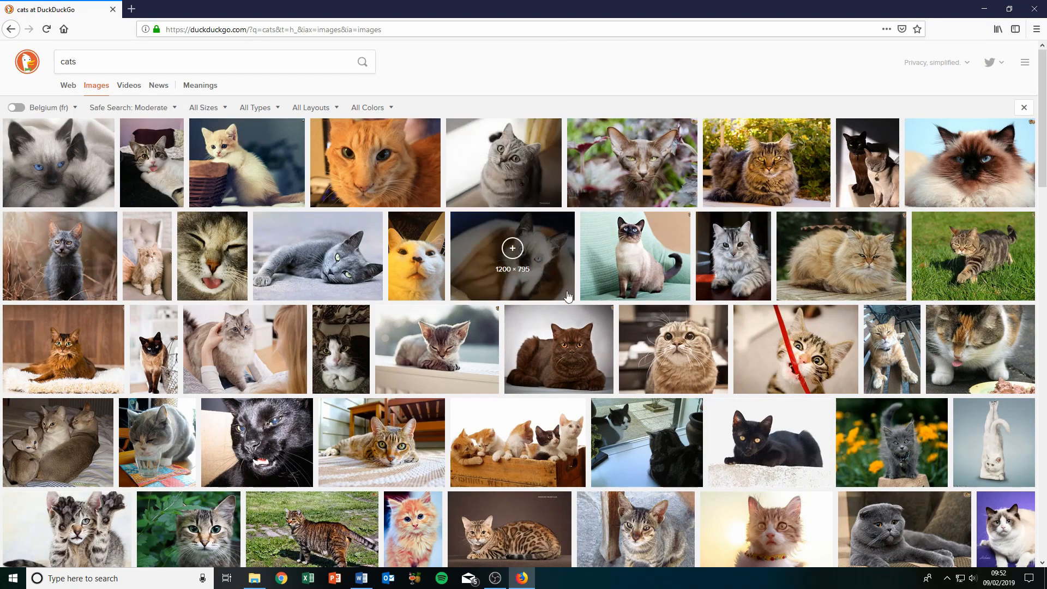
mouse_move(684, 87)
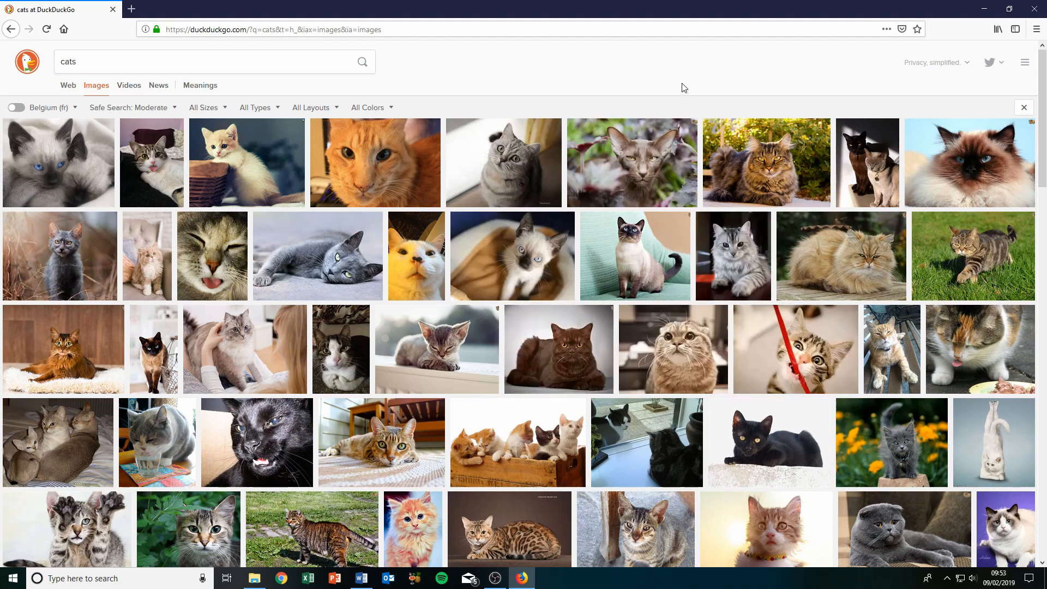
mouse_move(697, 81)
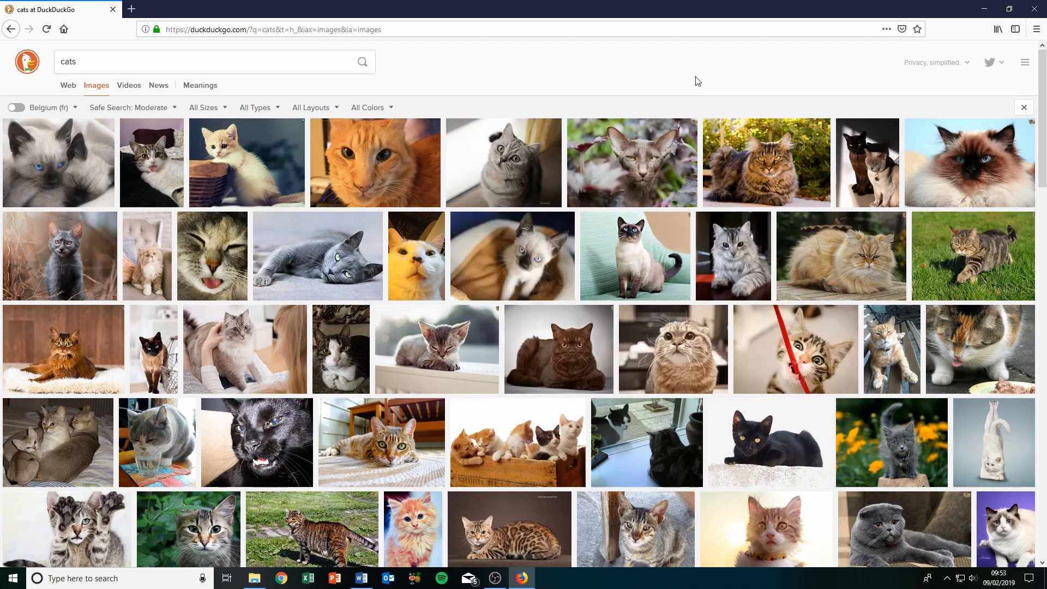
mouse_move(589, 68)
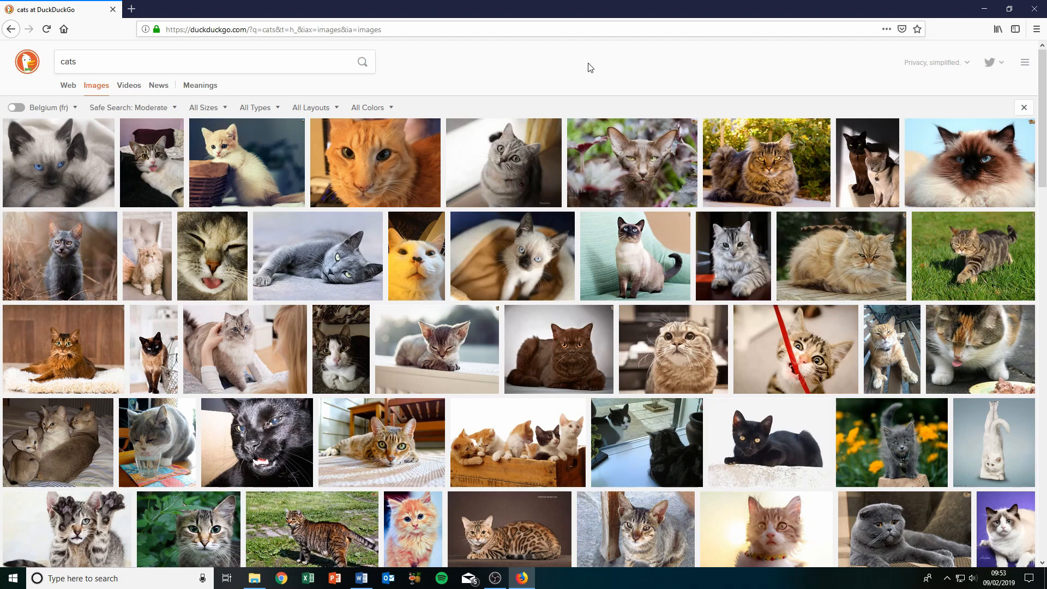
mouse_move(565, 77)
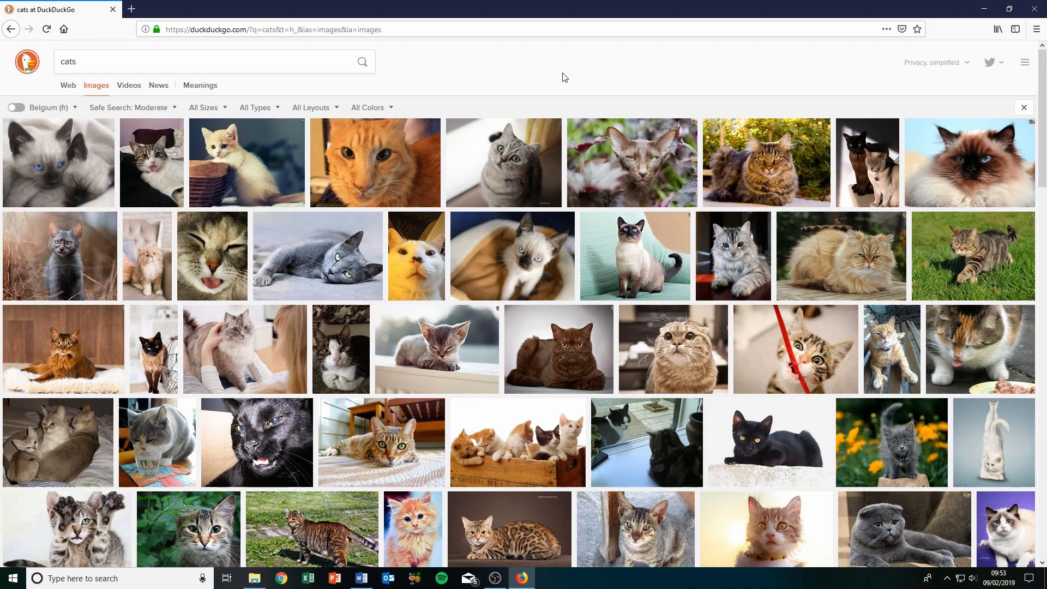
mouse_move(673, 72)
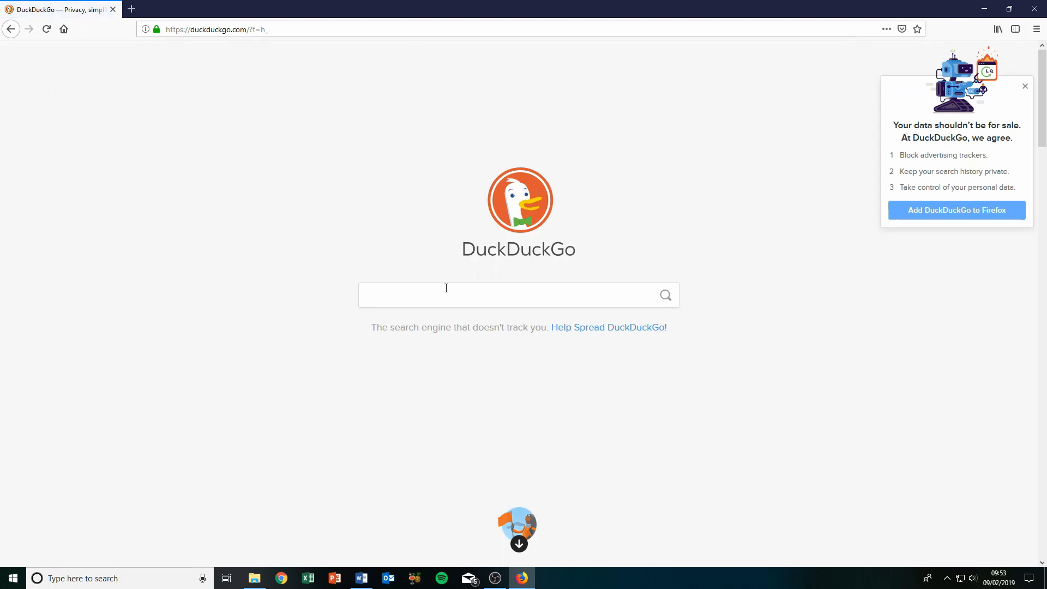
mouse_move(561, 238)
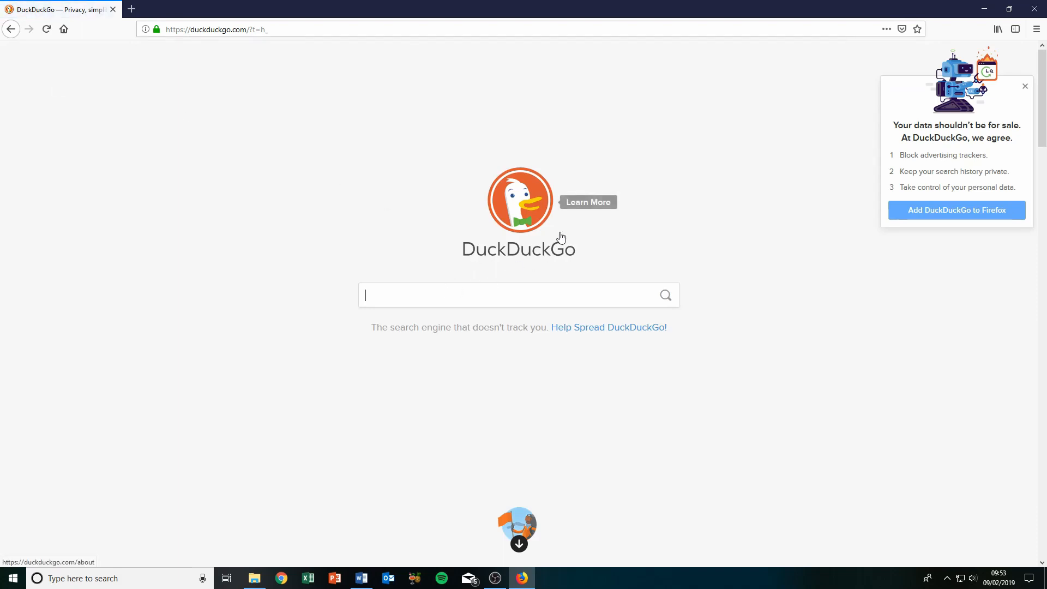
mouse_move(598, 234)
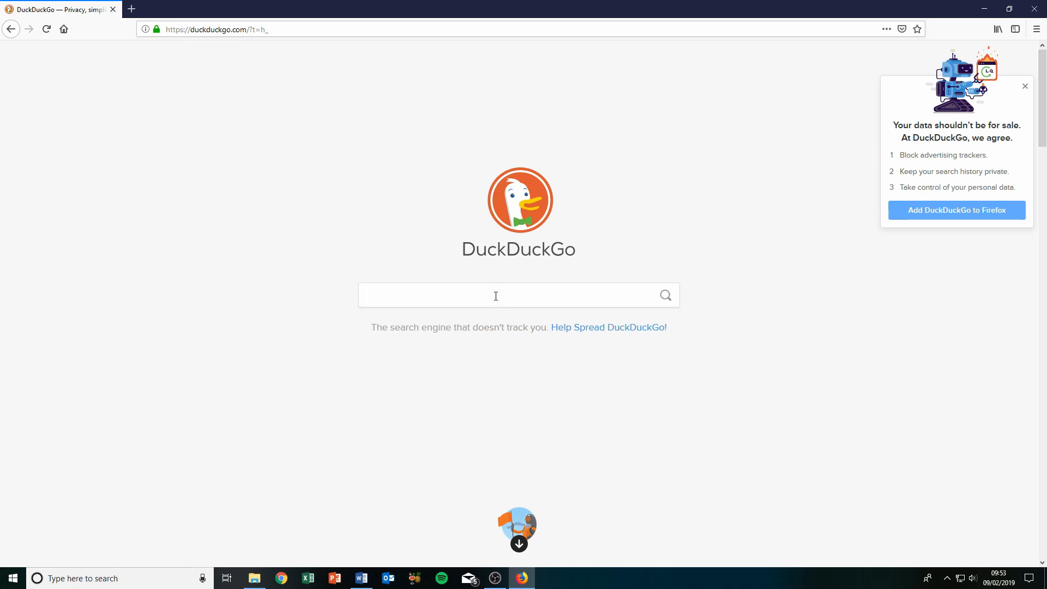
Close the 'Add DuckDuckGo to Firefox' pop-up to reveal the empty DuckDuckGo search page.
click(1025, 86)
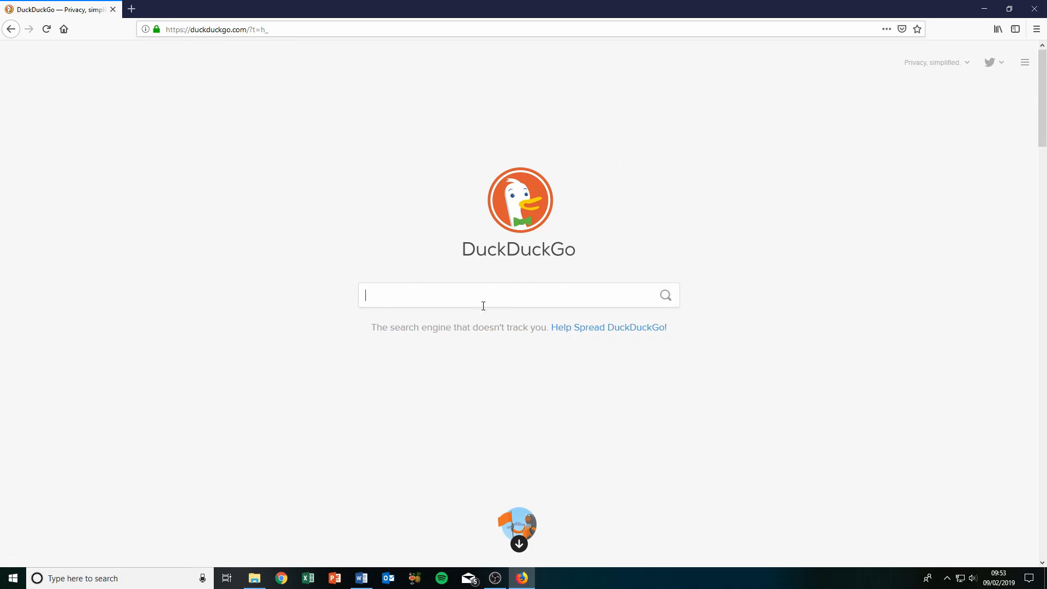
mouse_move(524, 360)
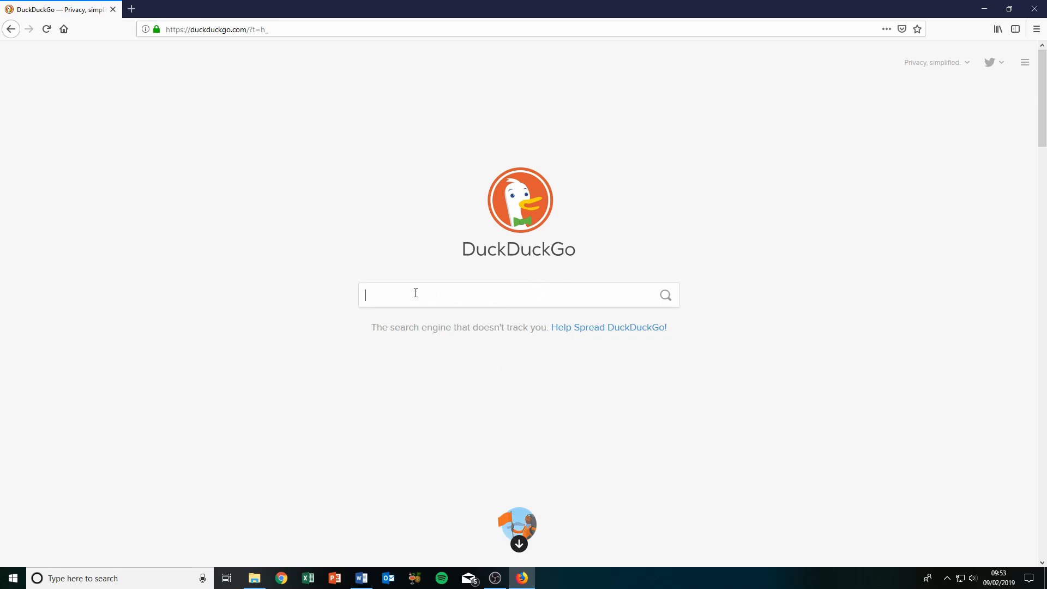
mouse_move(543, 190)
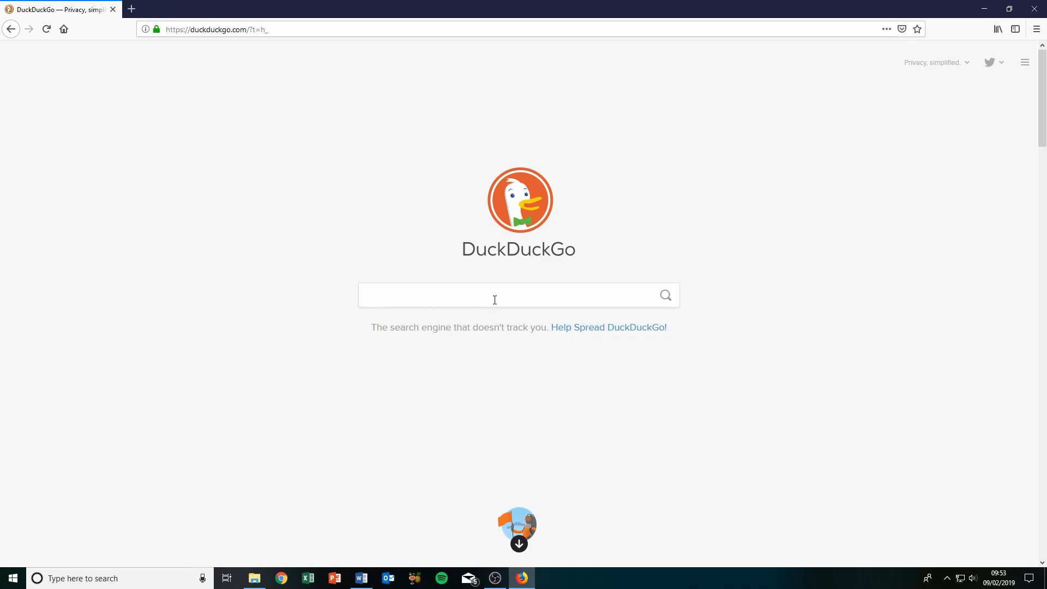
click(519, 295)
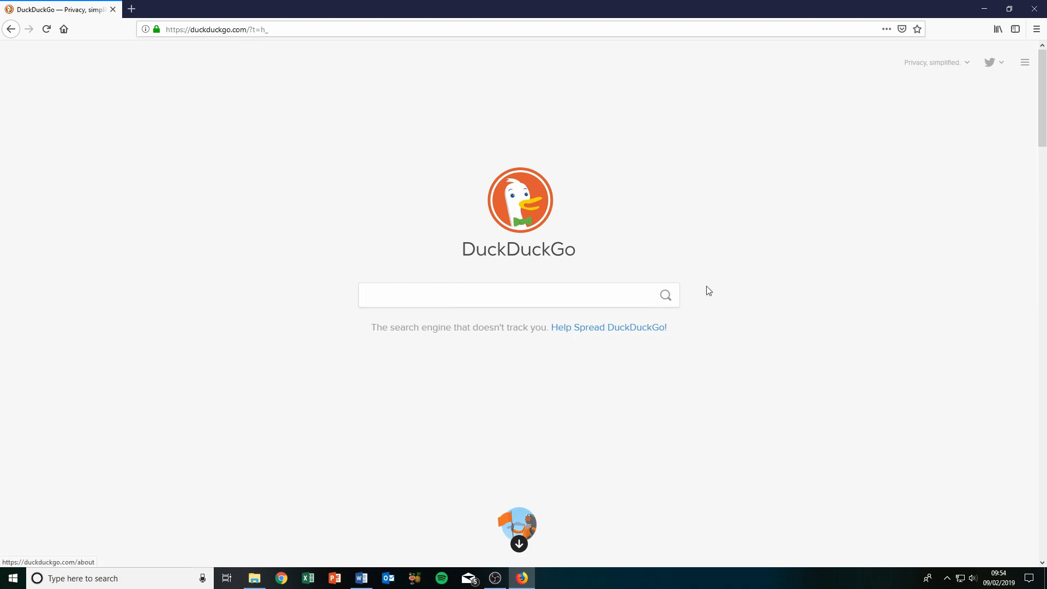
click(518, 295)
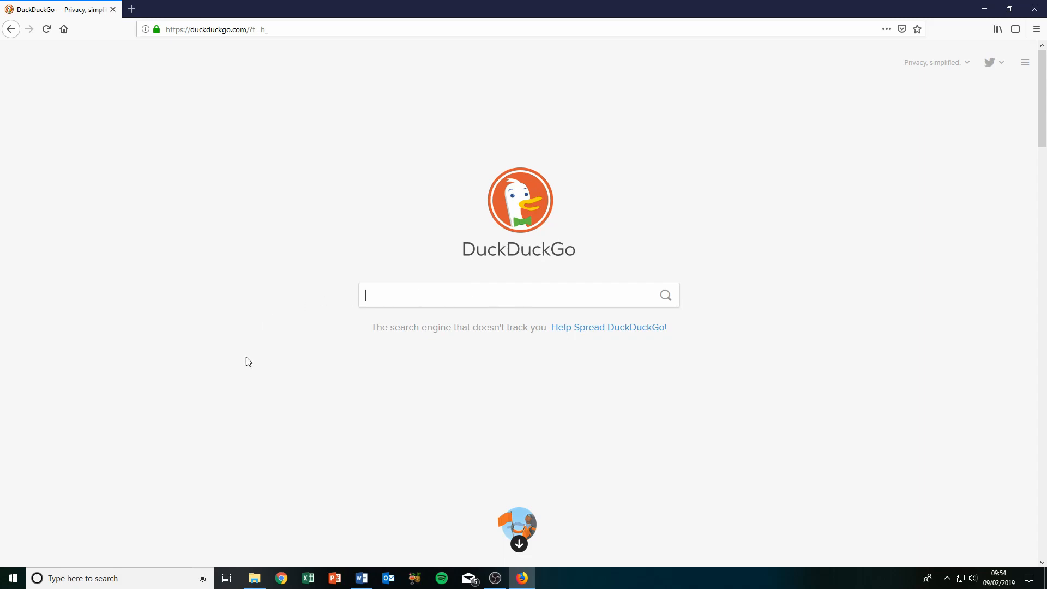
mouse_move(519, 531)
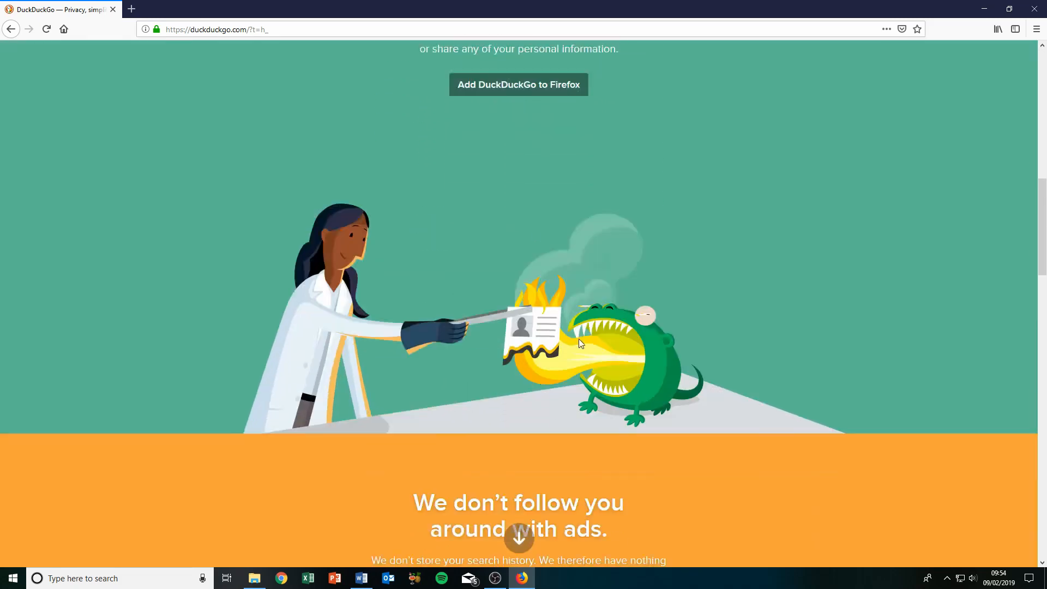
scroll(down, 3)
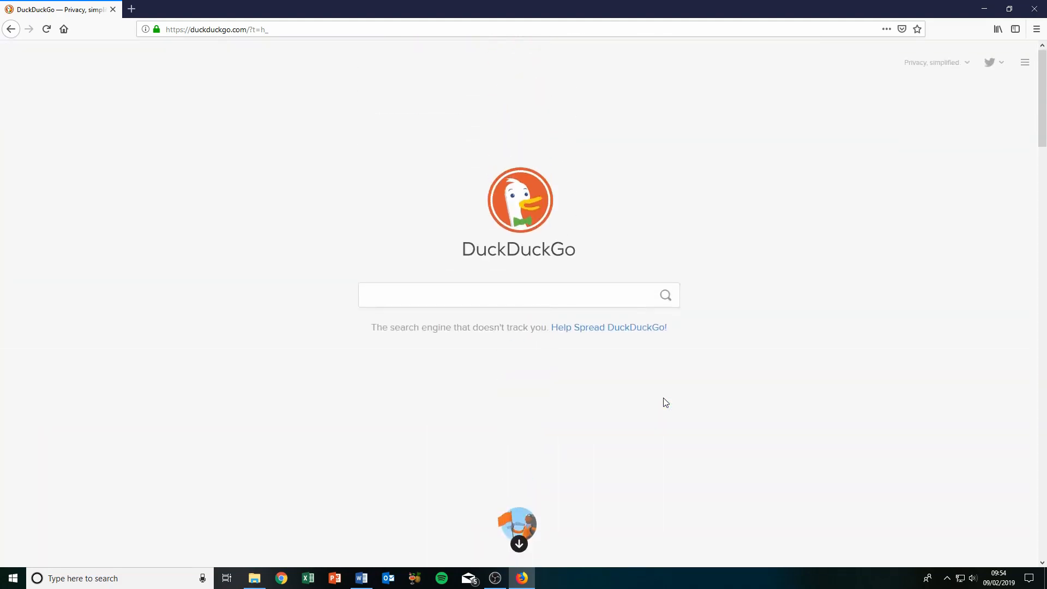
mouse_move(616, 231)
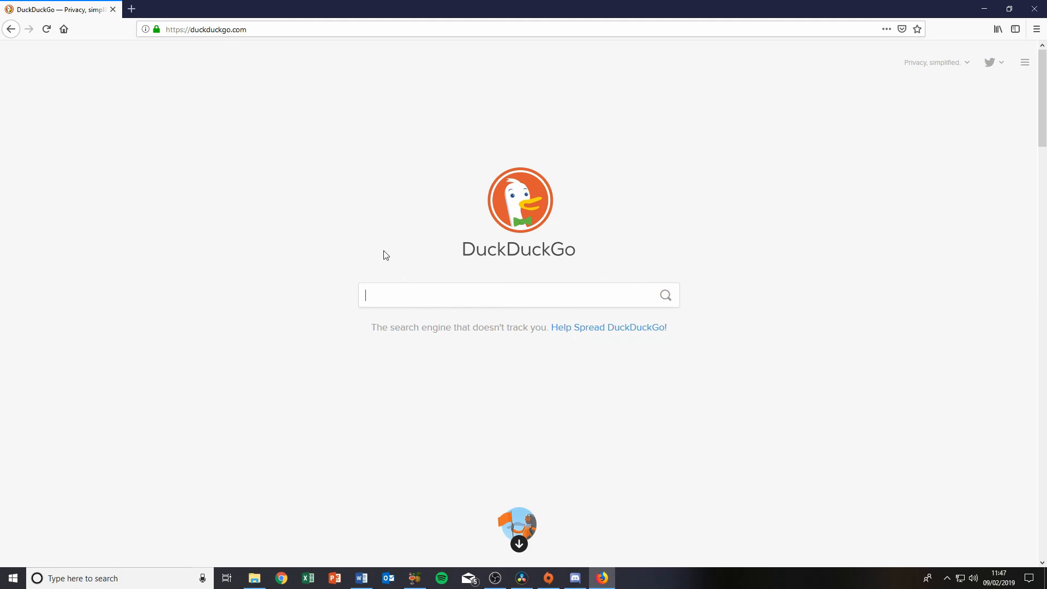
mouse_move(383, 247)
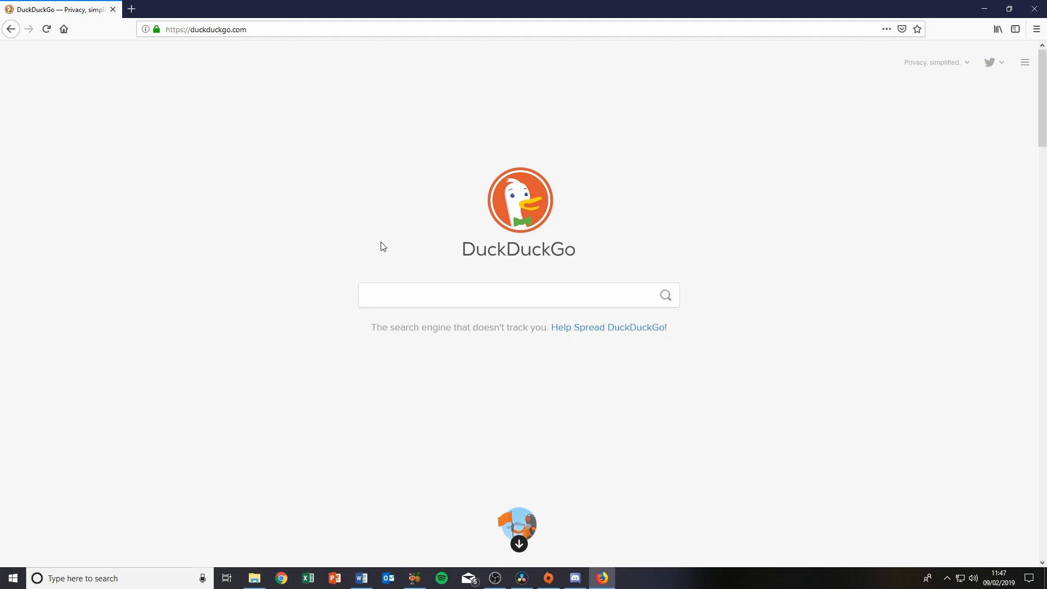
click(518, 296)
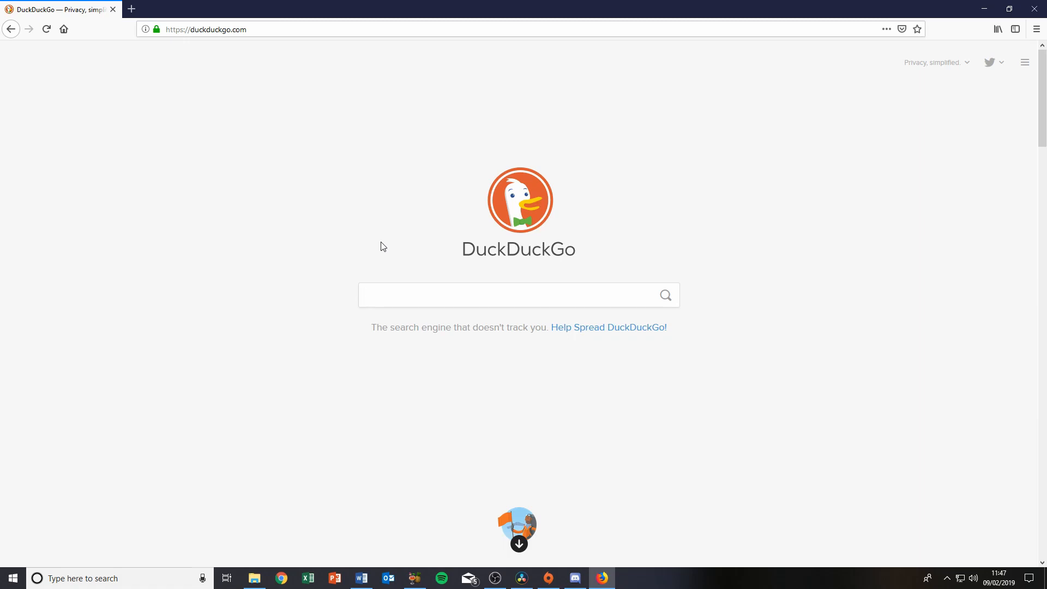
mouse_move(118, 32)
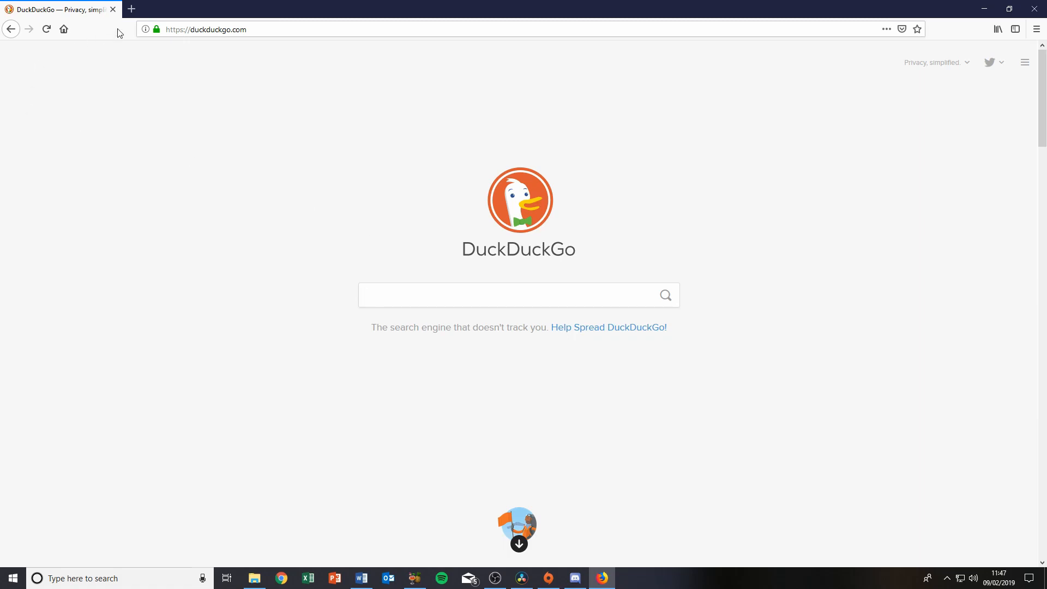
click(145, 29)
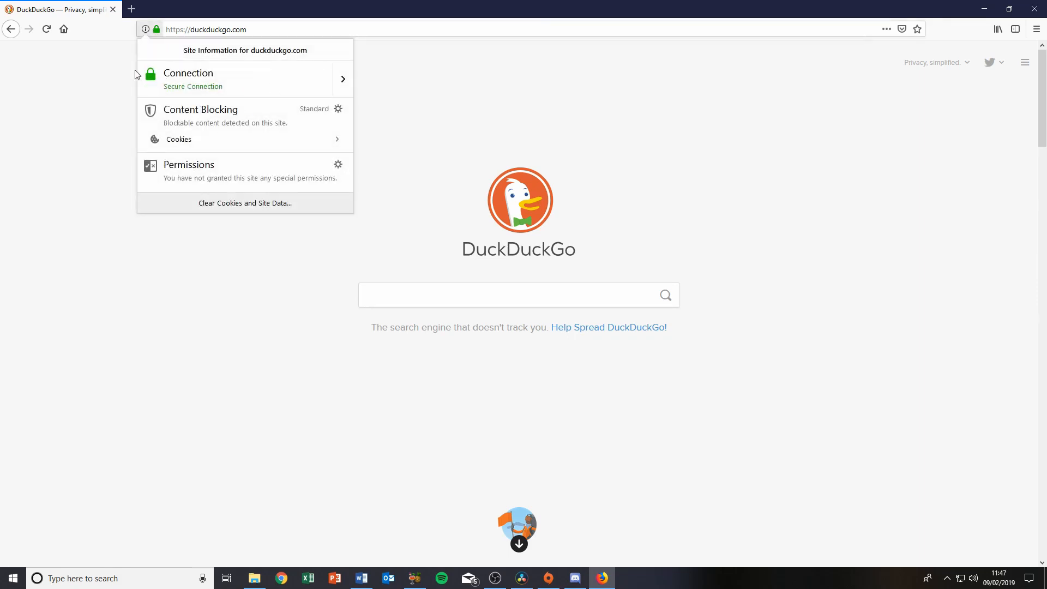
click(375, 105)
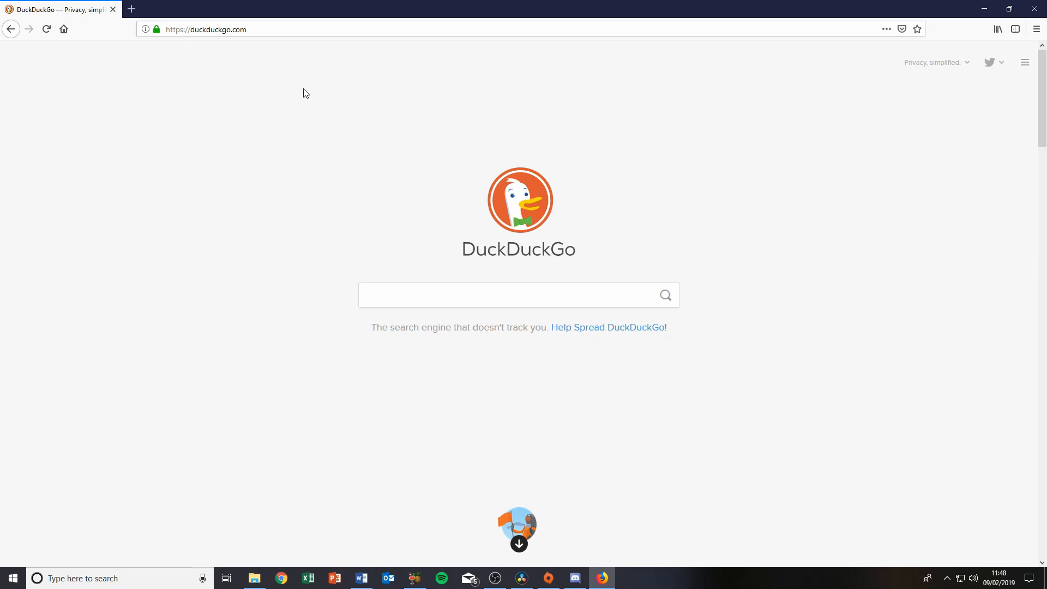
mouse_move(384, 181)
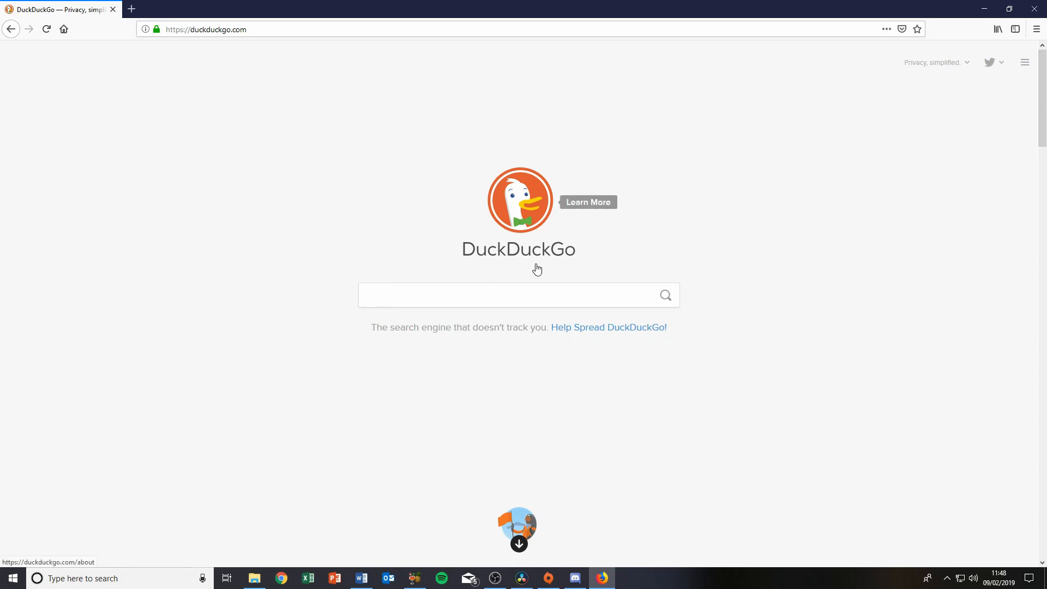
Run DuckDuckGo searches for nordvpn, private internet access, hide and hidemyass.com in turn.
text(nordvpn)
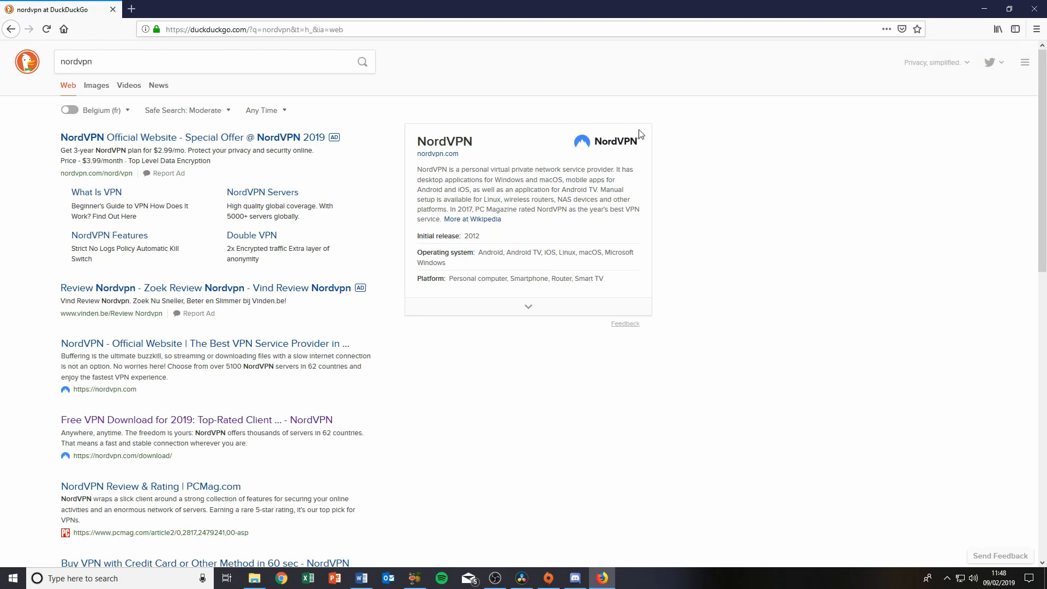
click(200, 61)
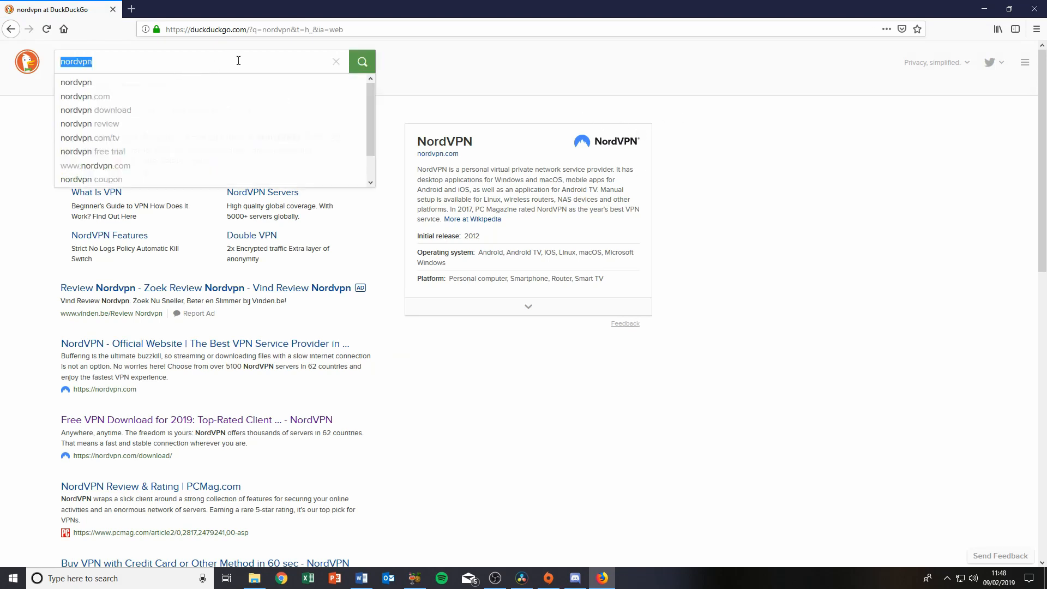
text(priva)
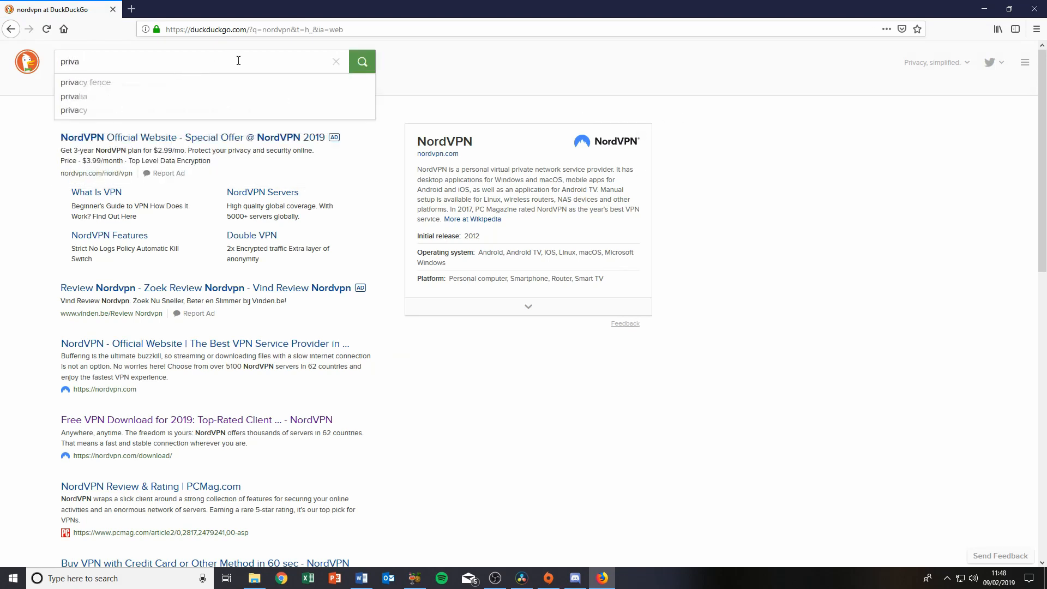
text(private internet e)
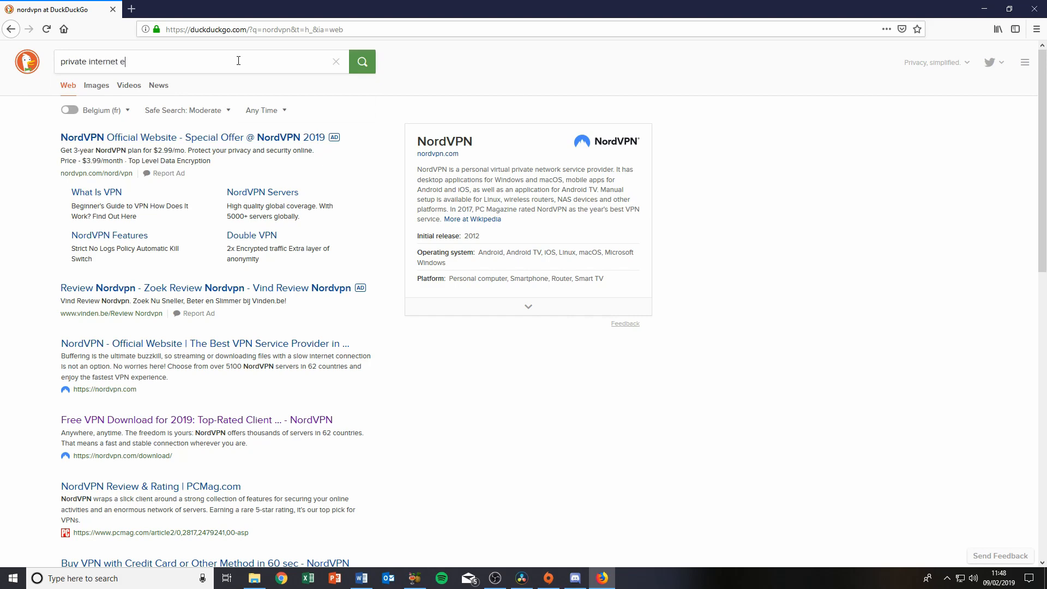
text(private internet access)
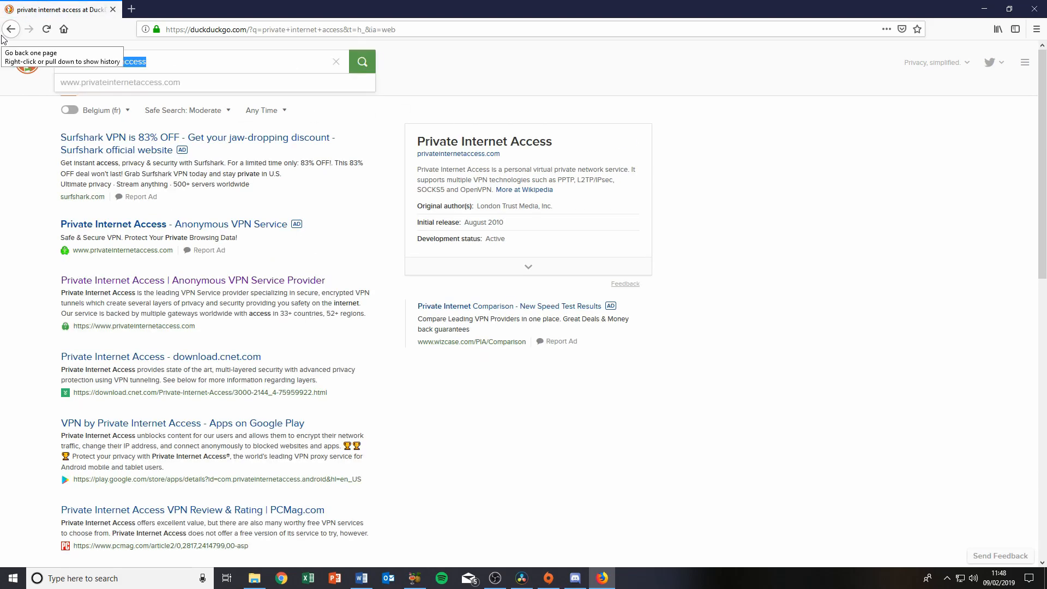
text(hide my ass)
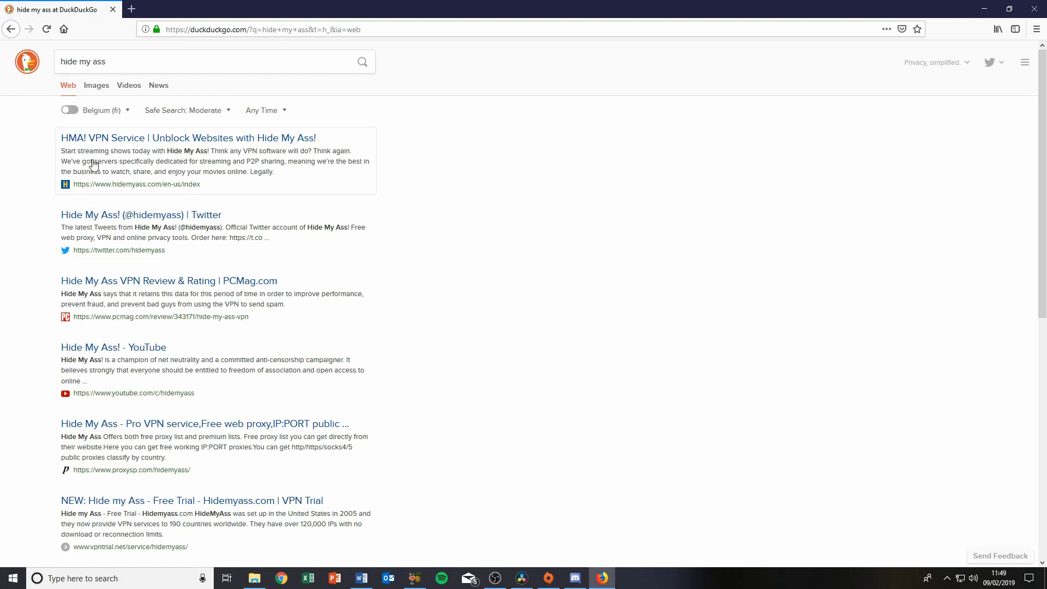
text(hidemyass.com)
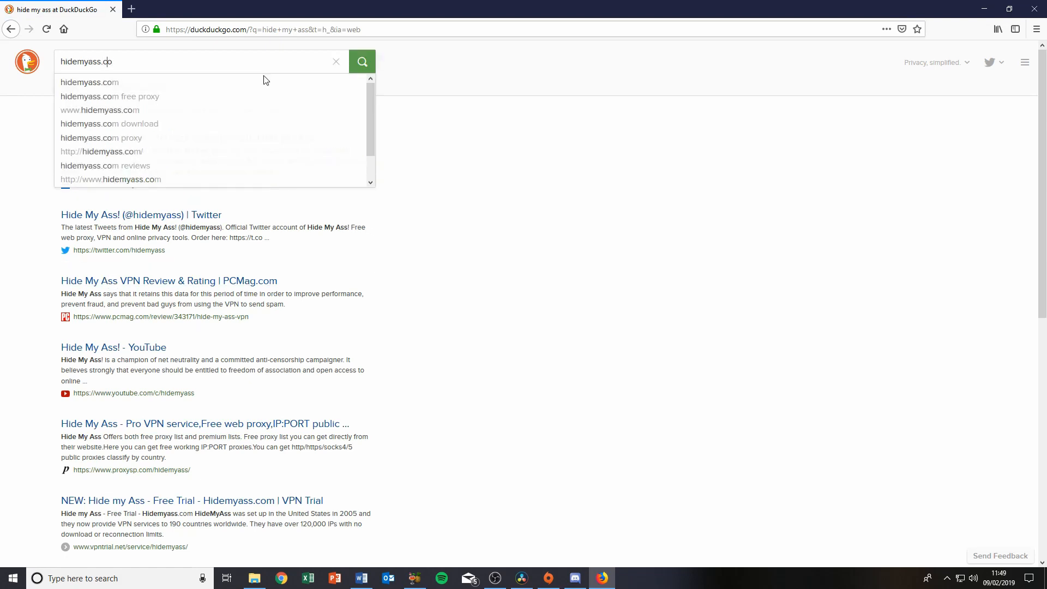
click(89, 83)
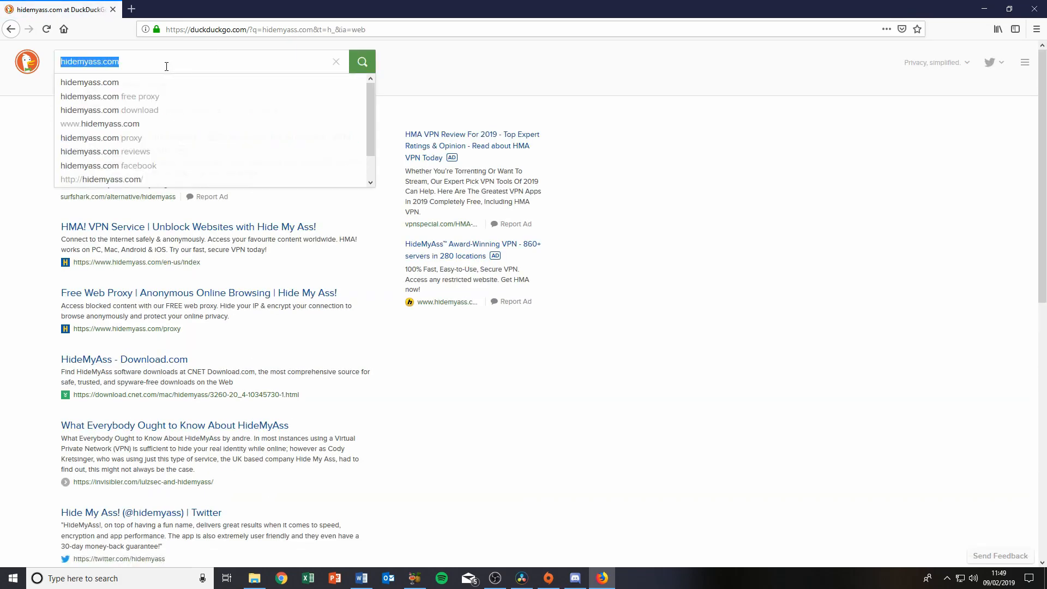
Search DuckDuckGo for openvpn and open the openvpn.net result.
text(openvpn)
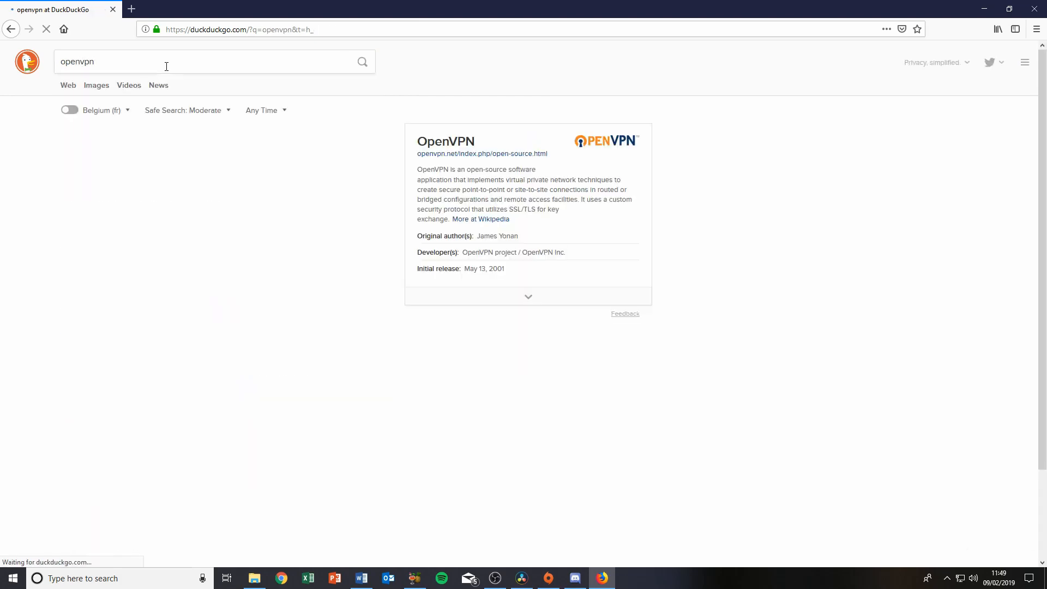
click(481, 154)
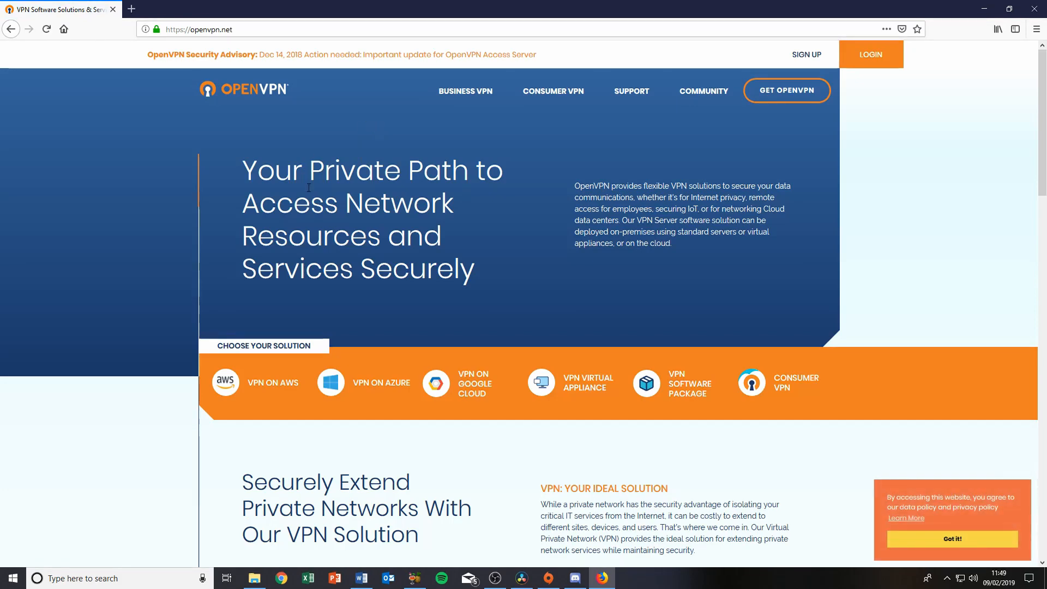
mouse_move(953, 435)
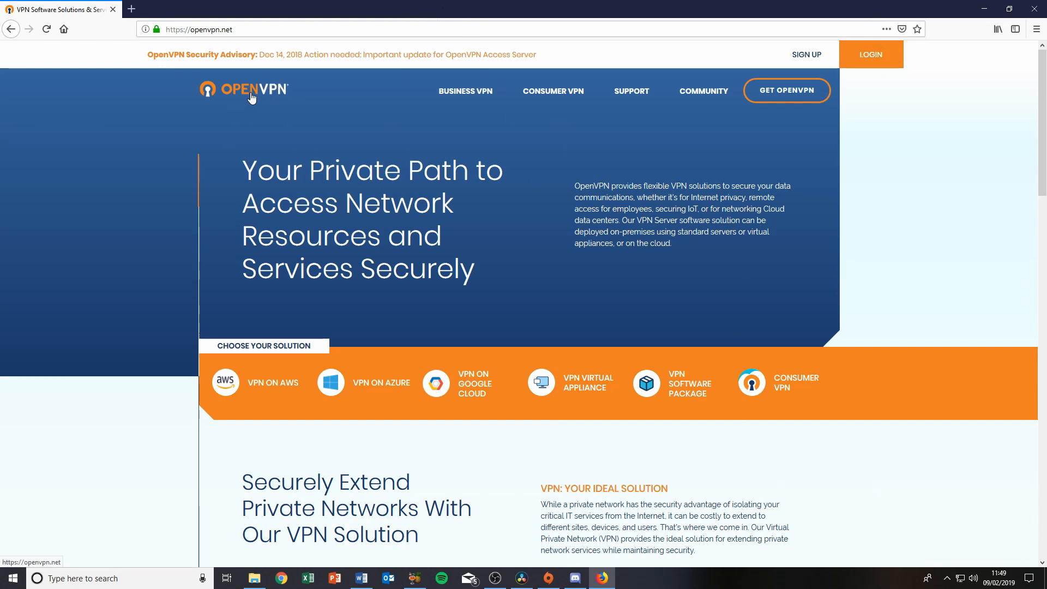
mouse_move(225, 383)
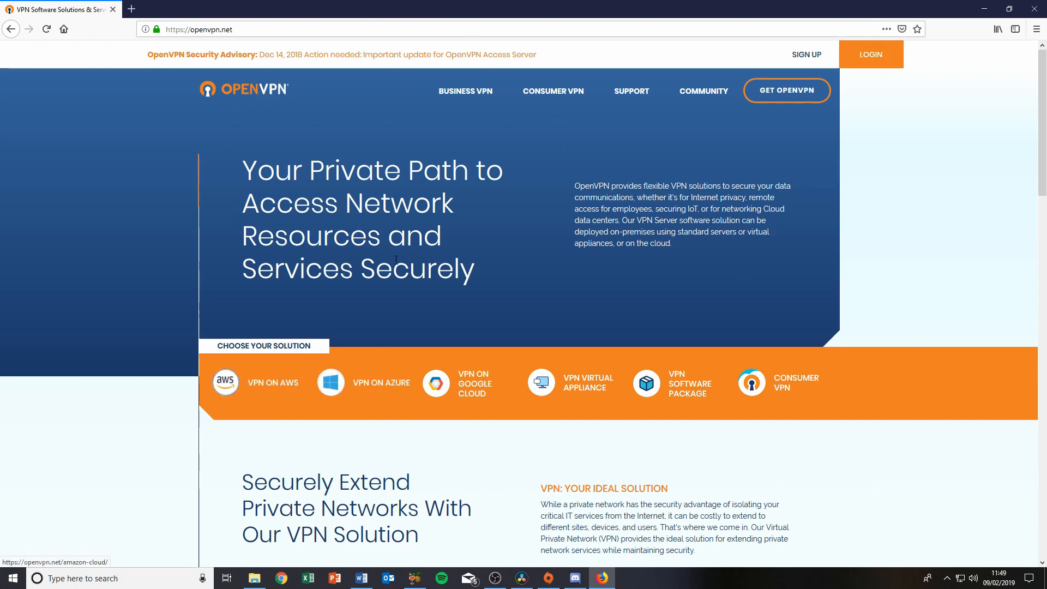